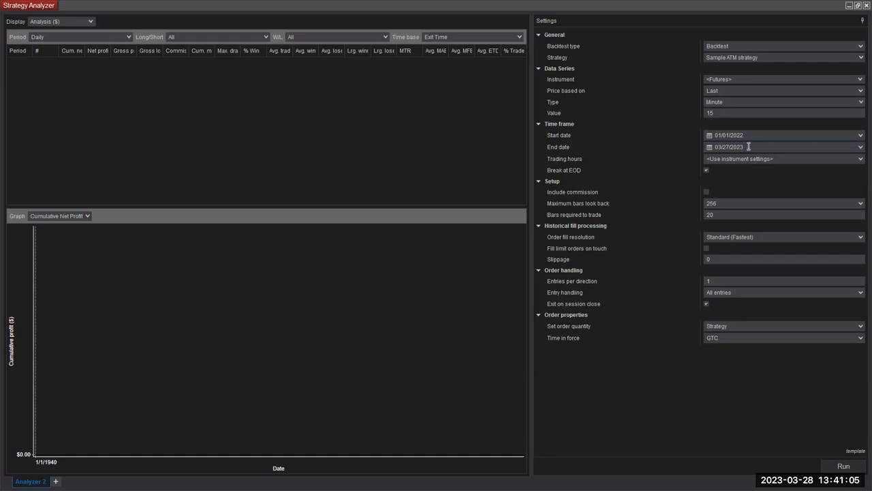
Change the backtest end date to 03/28/2023, keeping 15-minute bars.
left_click(750, 146)
type("8")
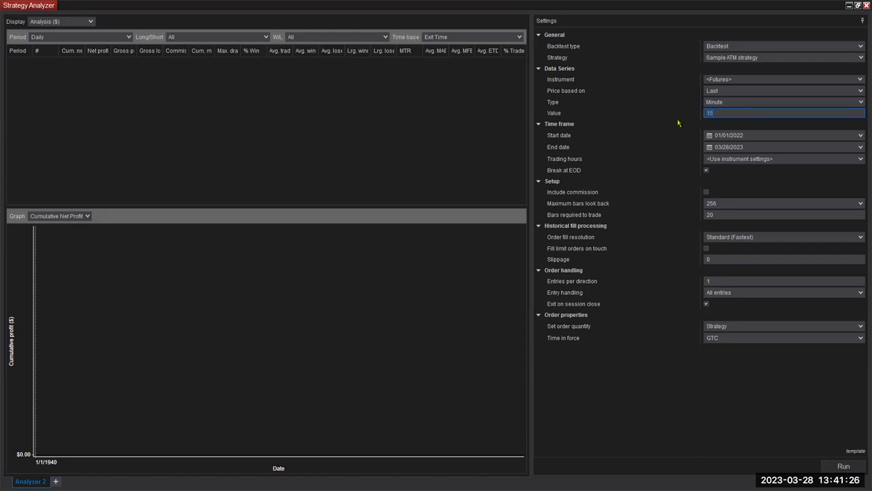
mouse_move(665, 132)
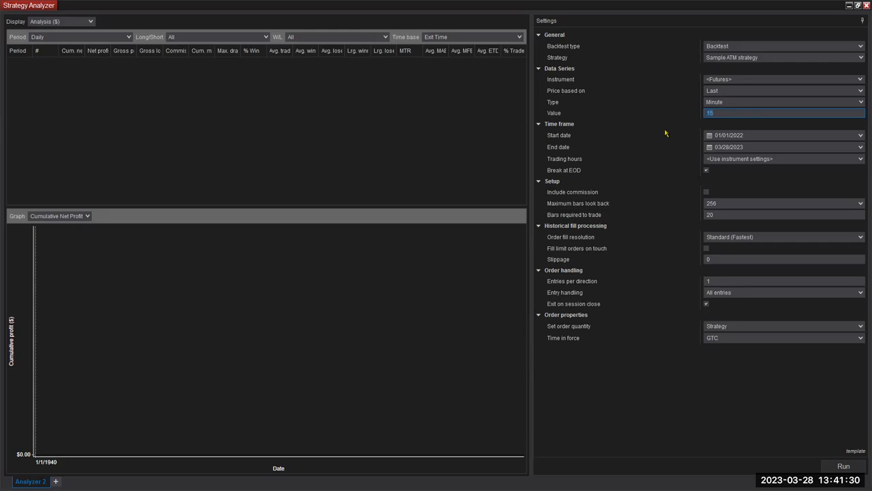
mouse_move(653, 135)
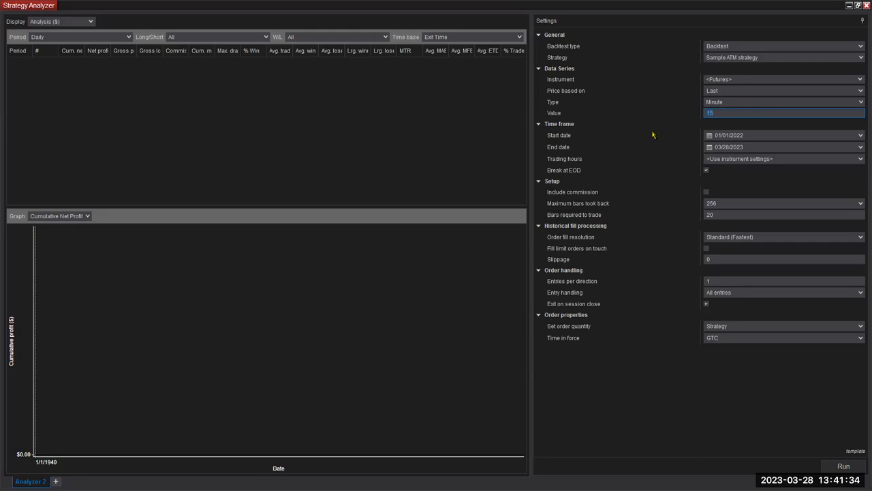
mouse_move(650, 134)
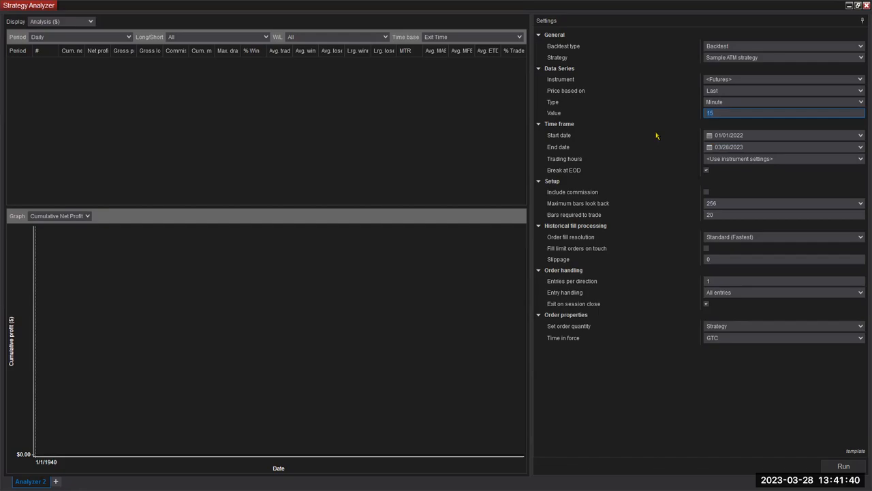
mouse_move(632, 141)
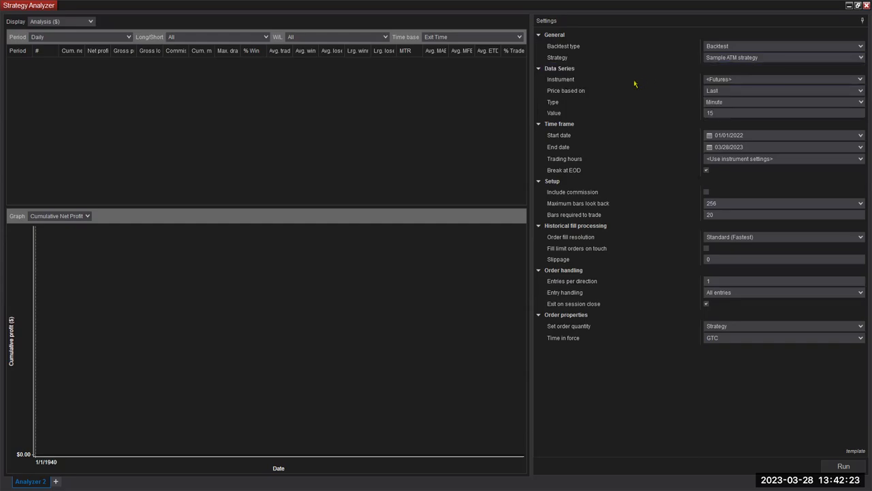
Open the Instrument dropdown to choose which instruments to test.
left_click(780, 57)
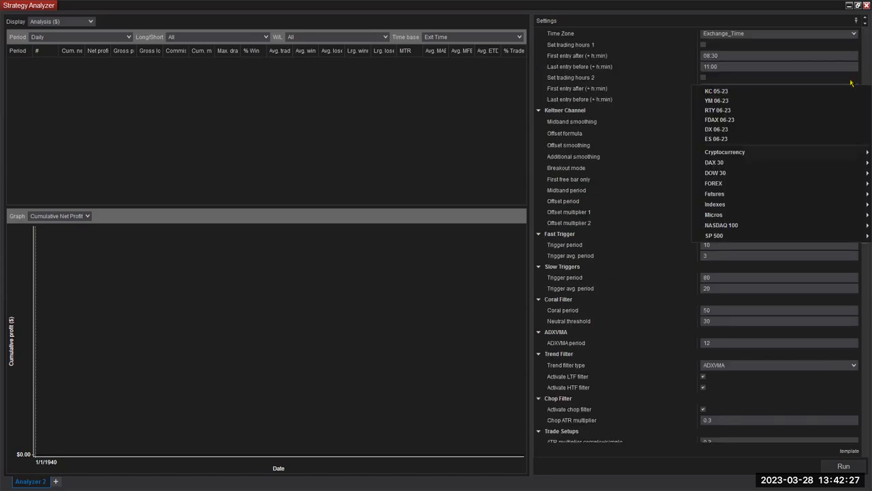
mouse_move(722, 196)
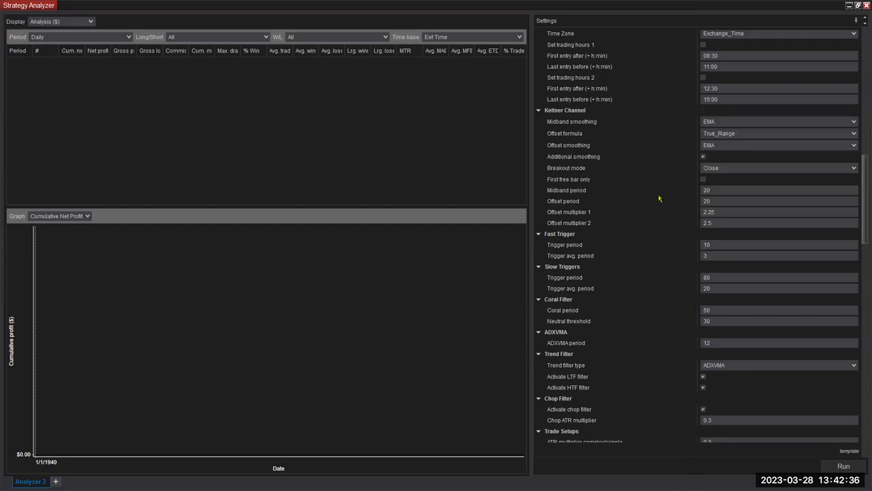
mouse_move(659, 127)
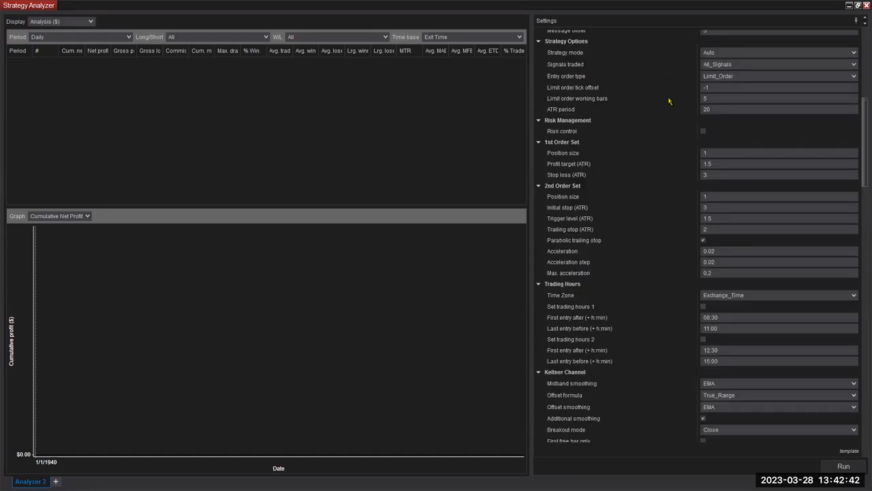
mouse_move(569, 131)
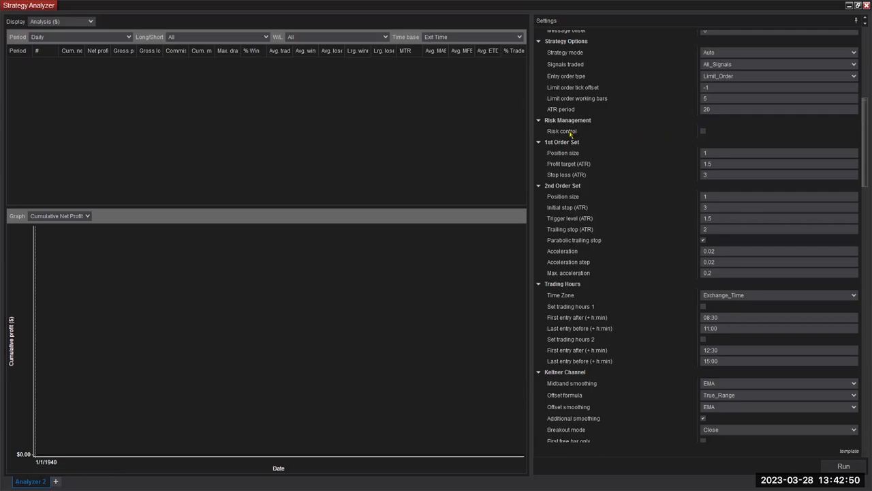
Enter 1.5 as the first order set's ATR profit target and 2 as the second set's trailing stop.
scroll("down", 3)
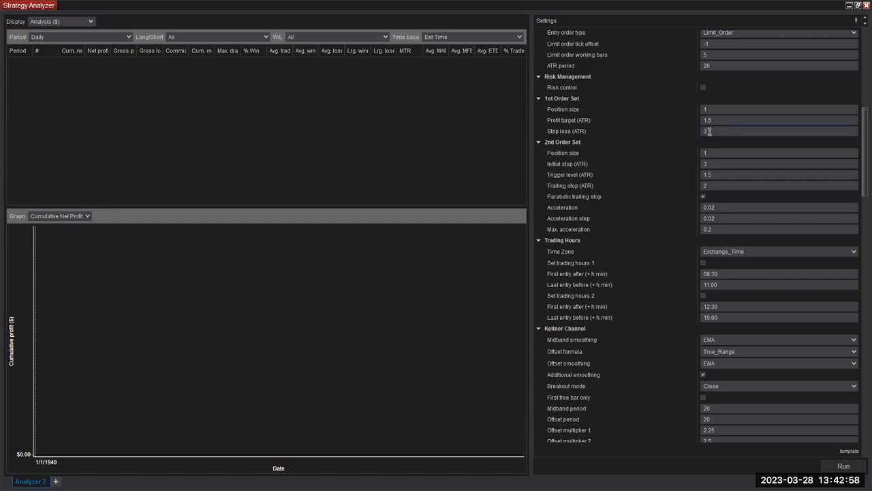
left_click(777, 131)
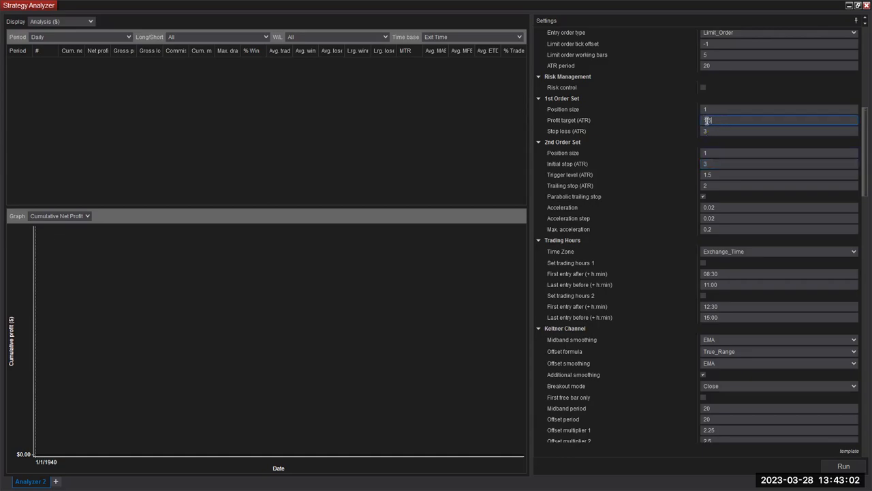
type("1.5")
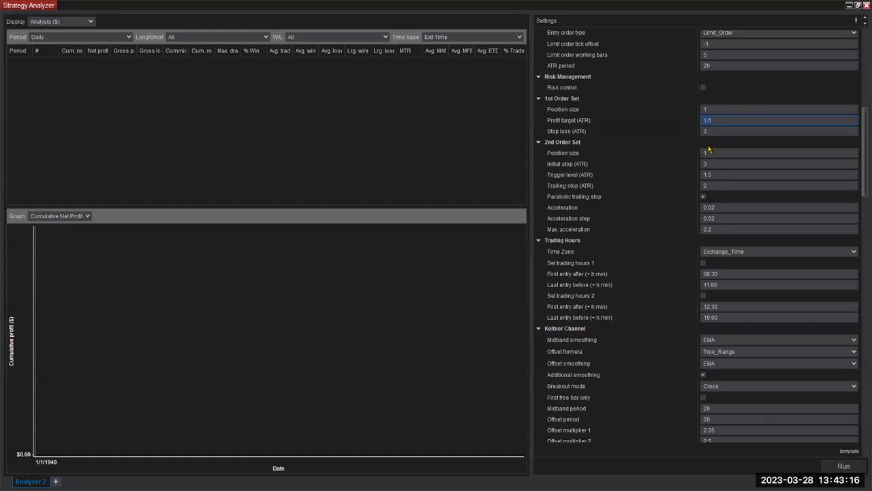
left_click(779, 174)
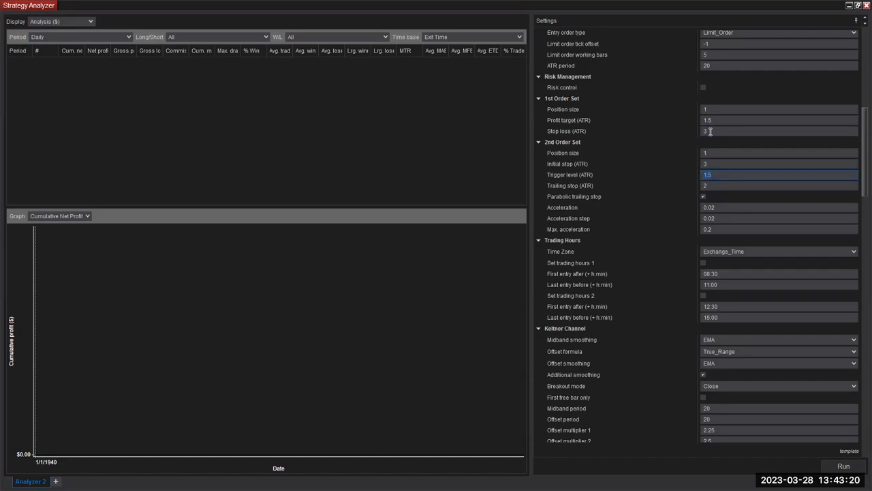
left_click(777, 185)
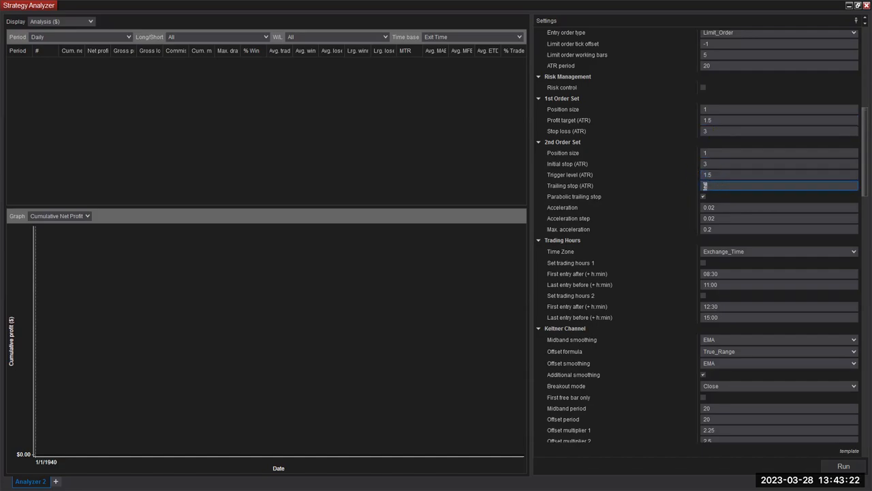
type("2")
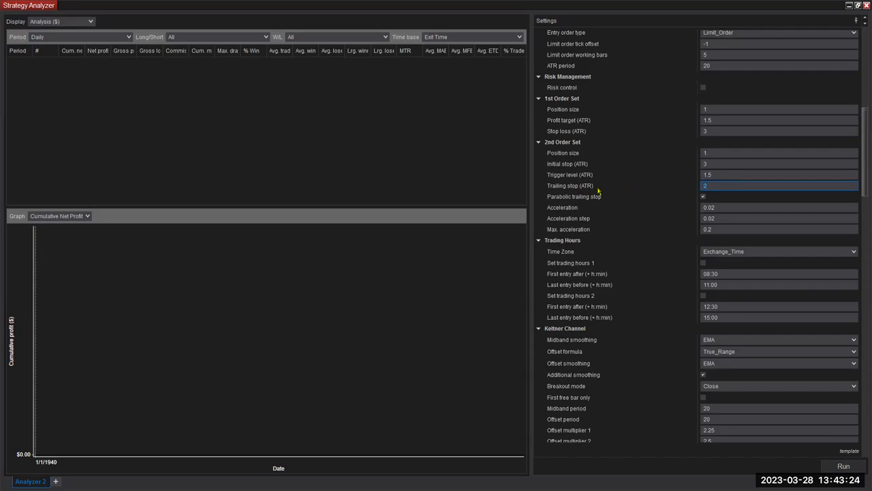
mouse_move(623, 196)
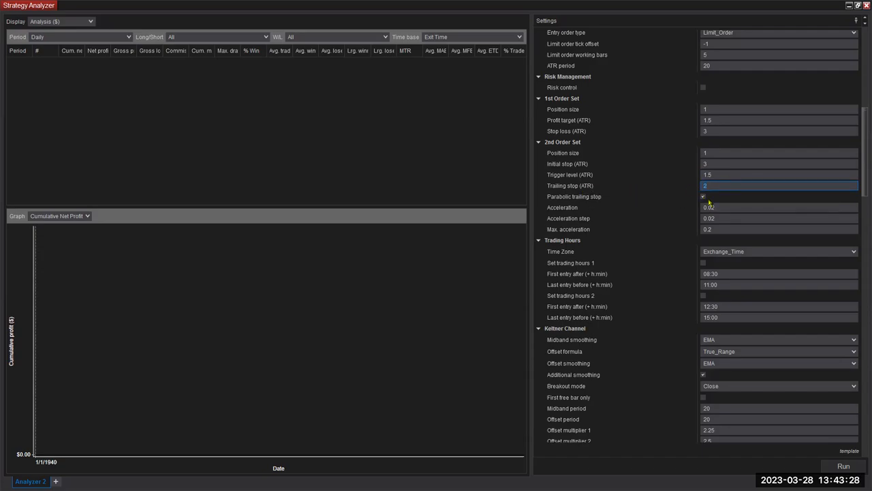
mouse_move(553, 199)
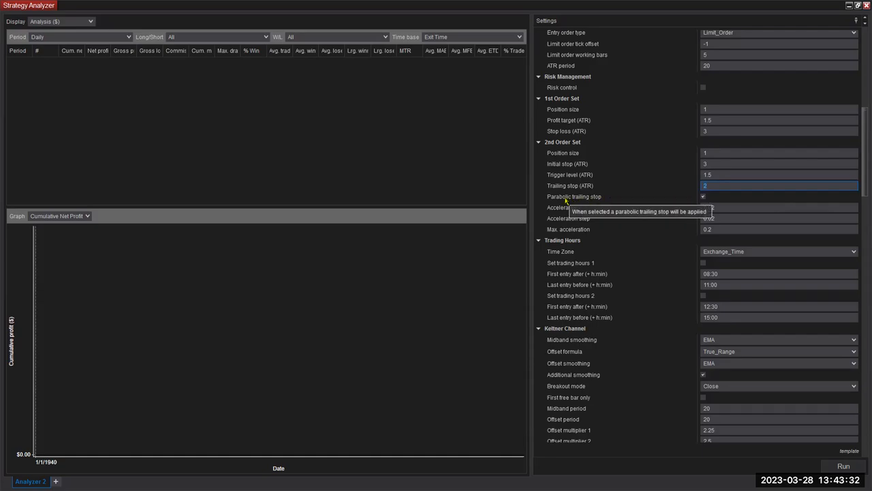
mouse_move(683, 241)
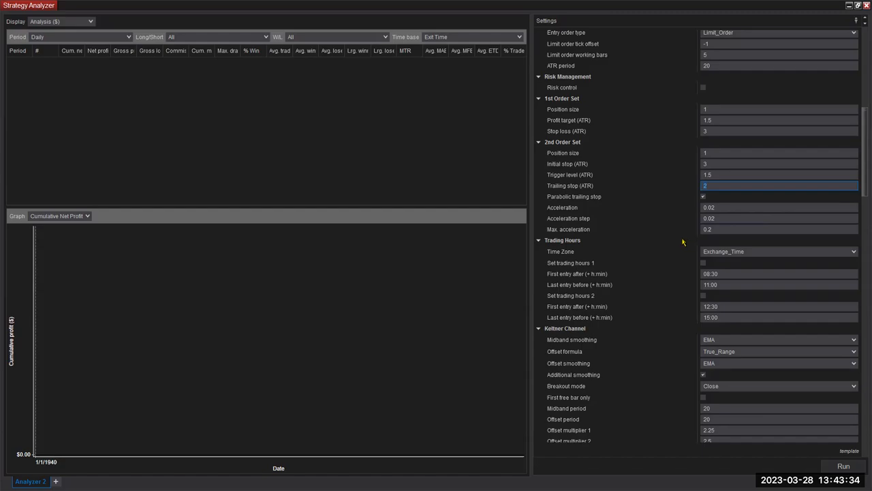
mouse_move(693, 235)
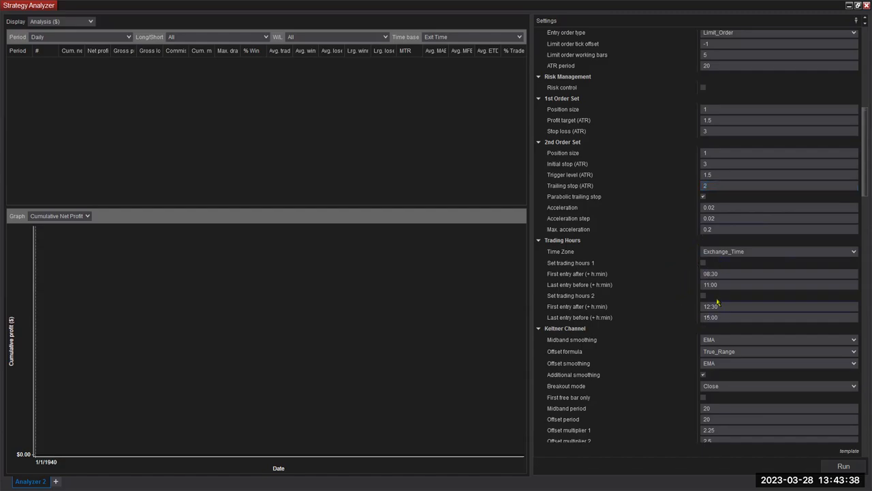
Scroll past the filter sections to Trade Setups and leave Max. number signals at 5.
scroll("down", 3)
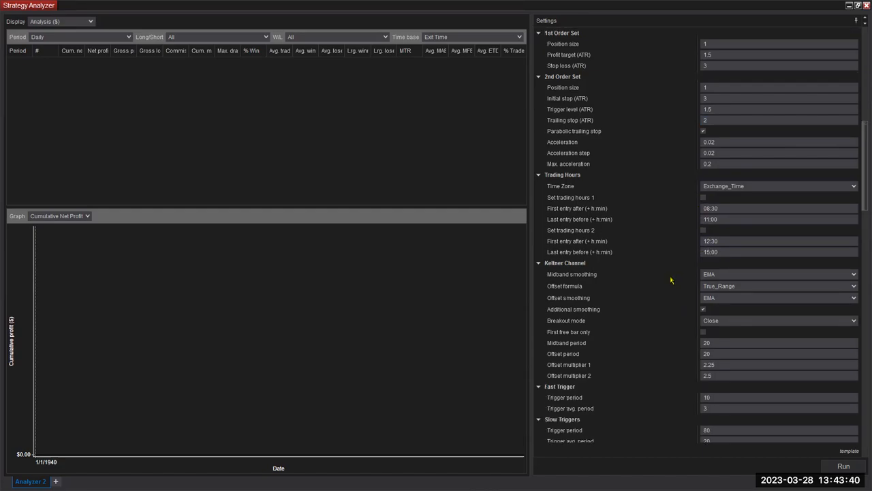
scroll("down", 3)
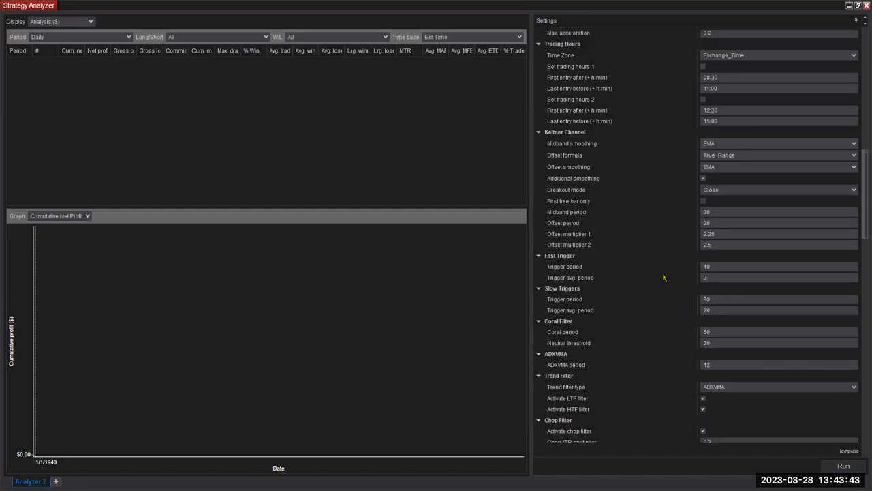
scroll("down", 3)
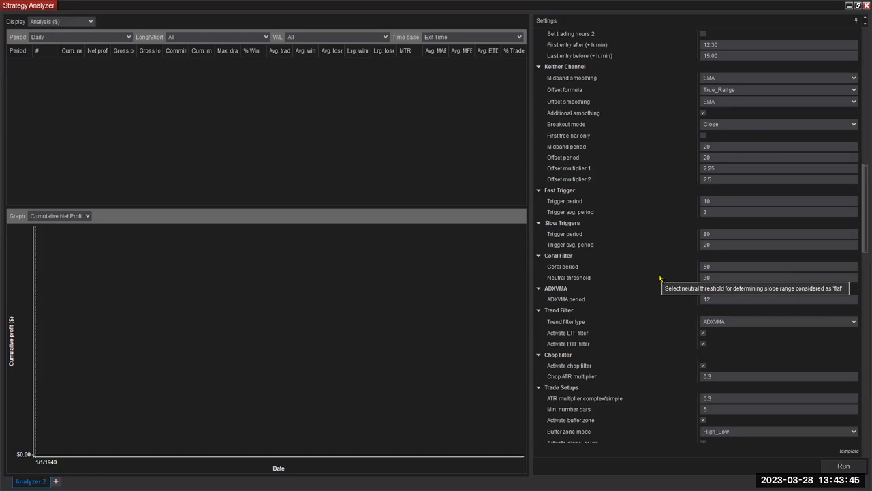
scroll("down", 3)
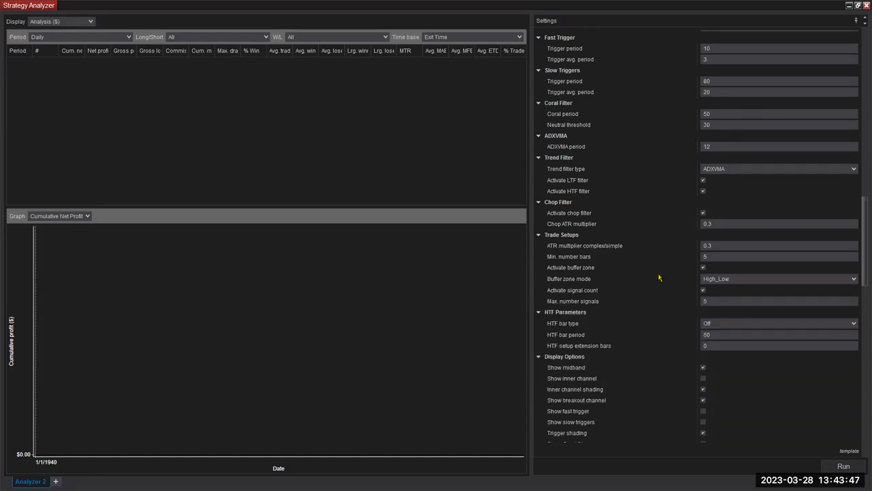
scroll("down", 3)
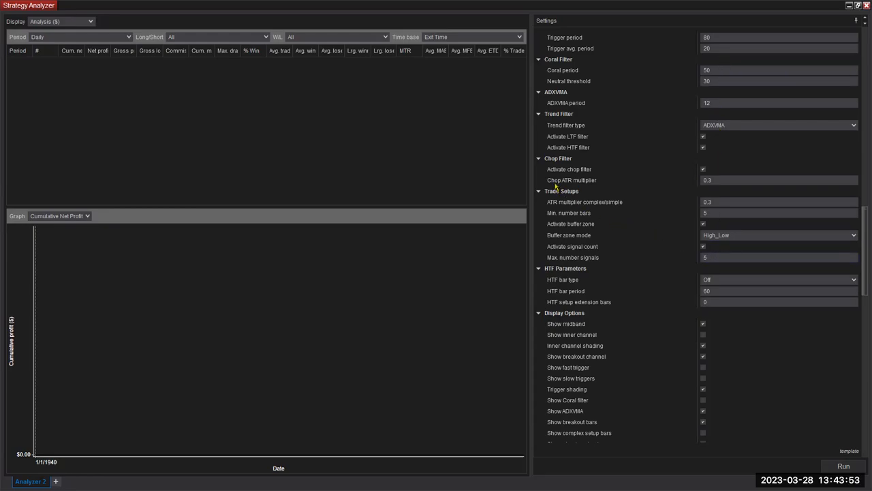
mouse_move(680, 231)
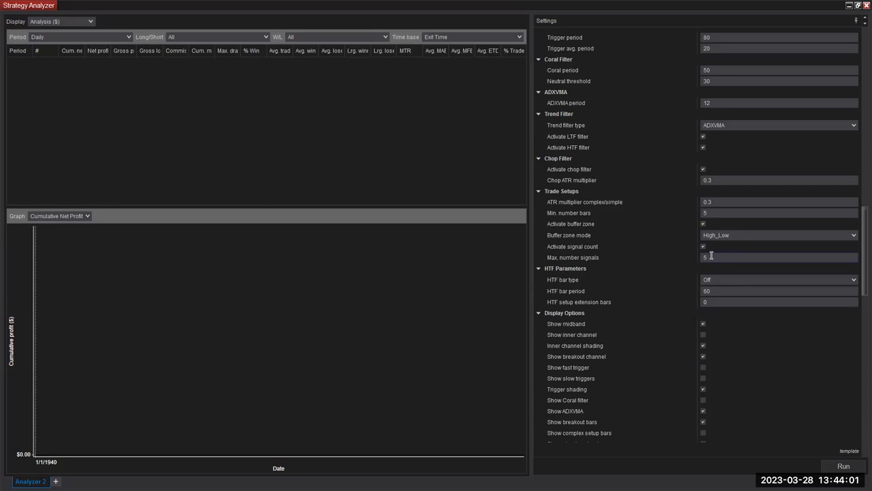
left_click(779, 257)
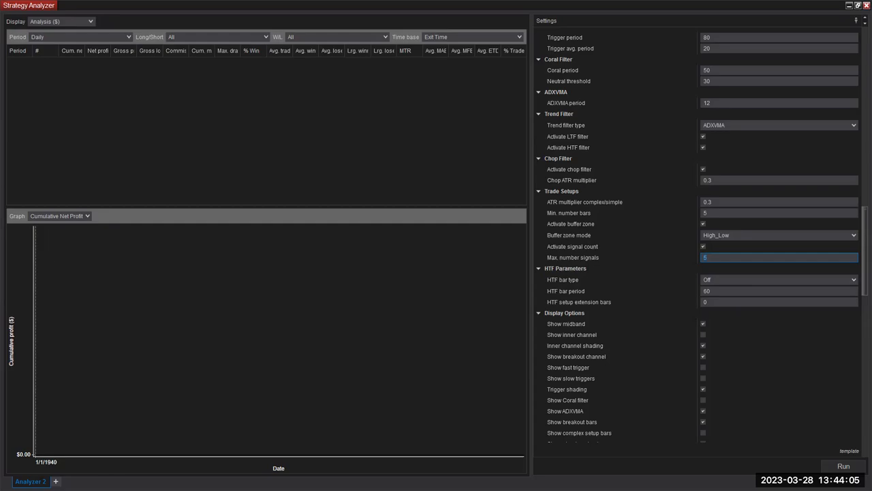
mouse_move(198, 386)
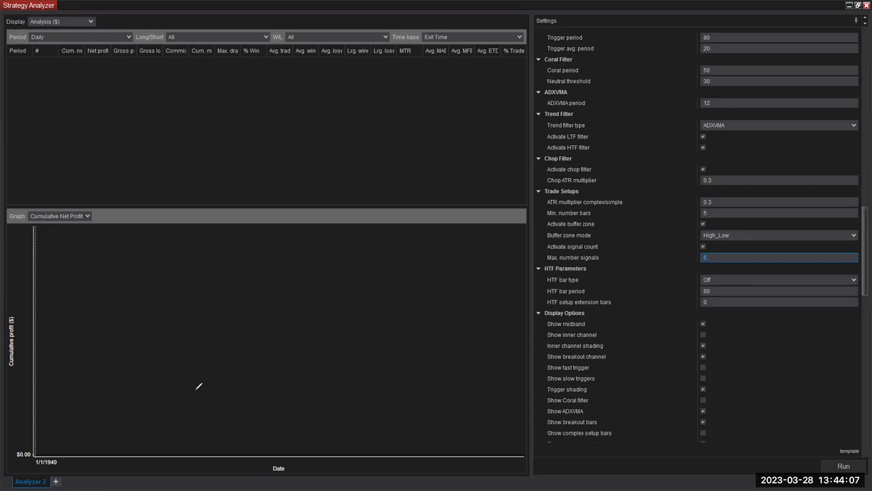
left_click(845, 465)
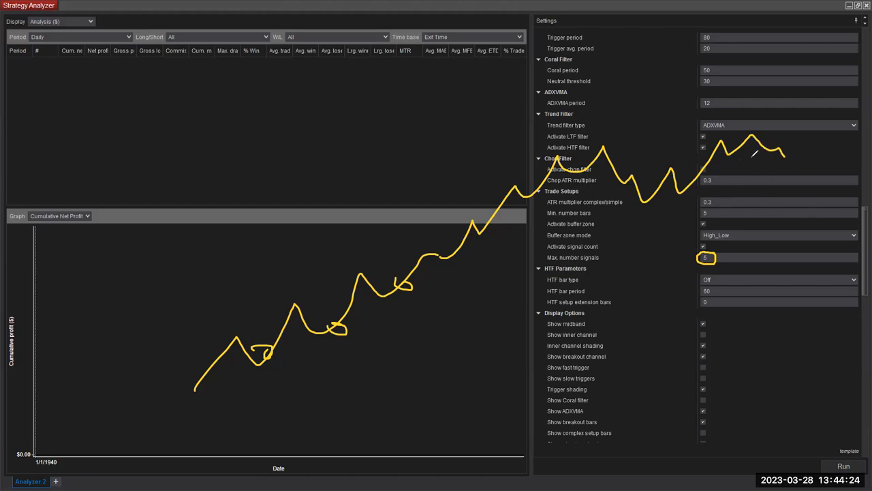
mouse_move(753, 169)
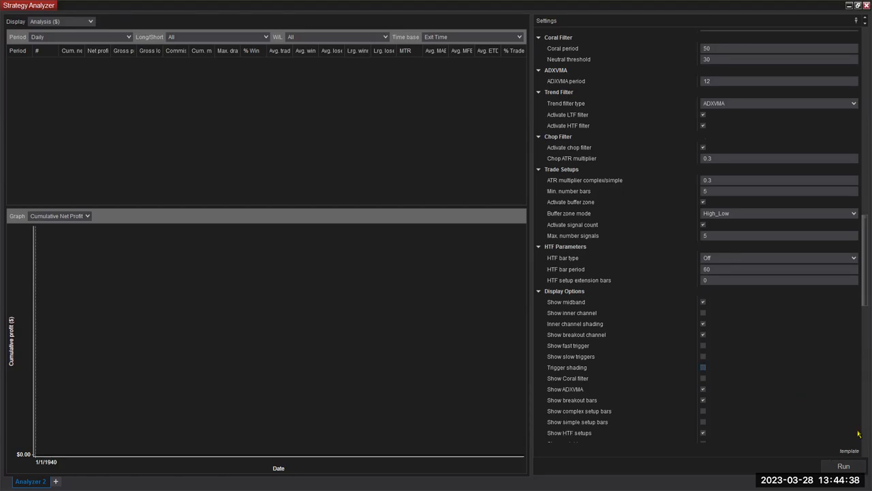
Run the backtest from the bottom of the Settings panel across the futures list.
scroll("down", 3)
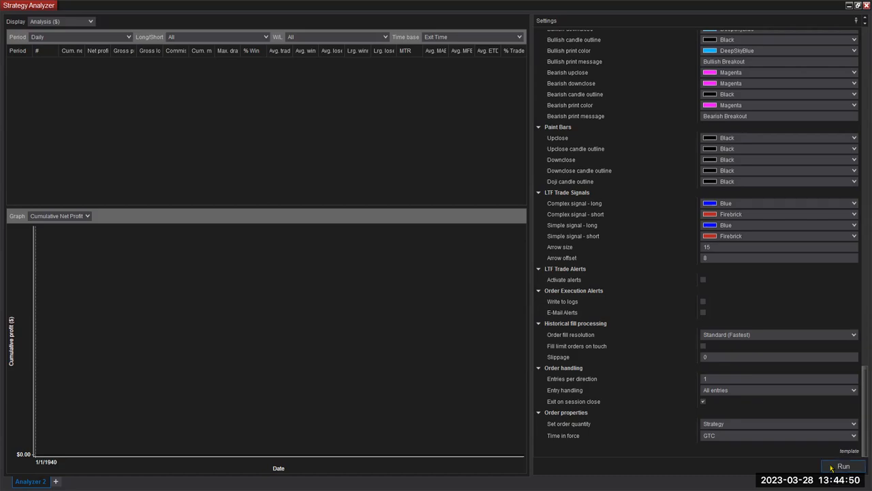
left_click(844, 467)
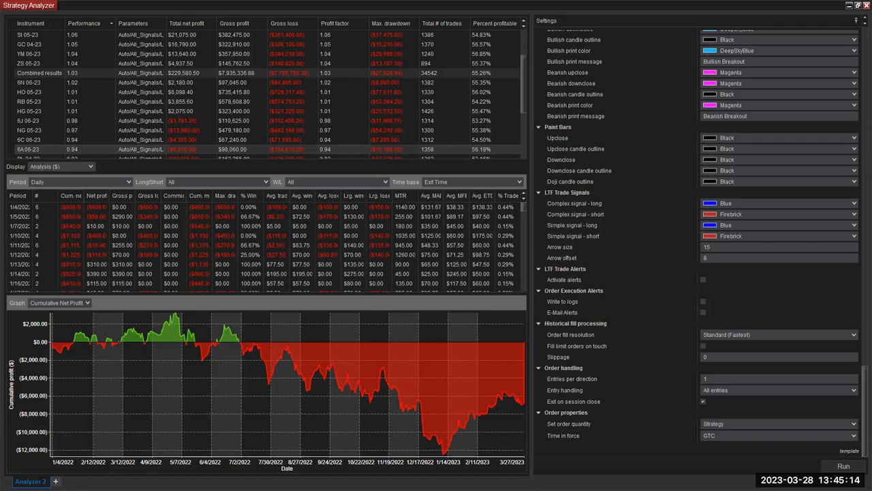
mouse_move(860, 46)
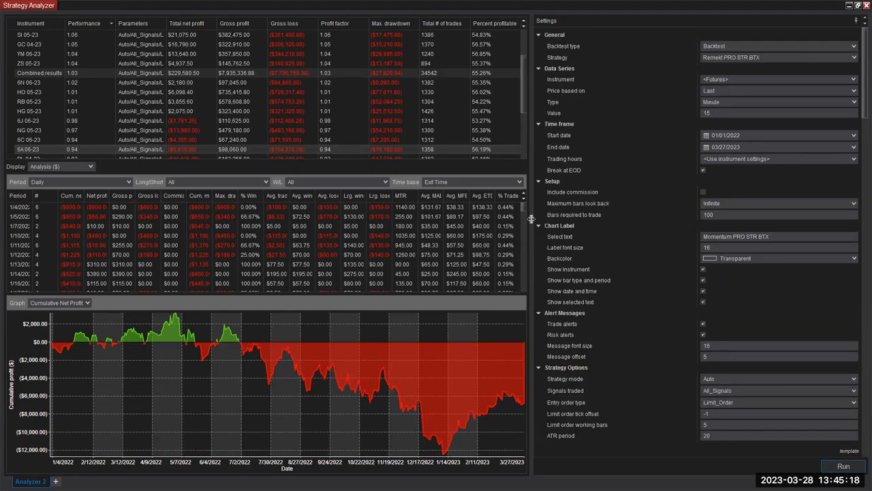
mouse_move(345, 263)
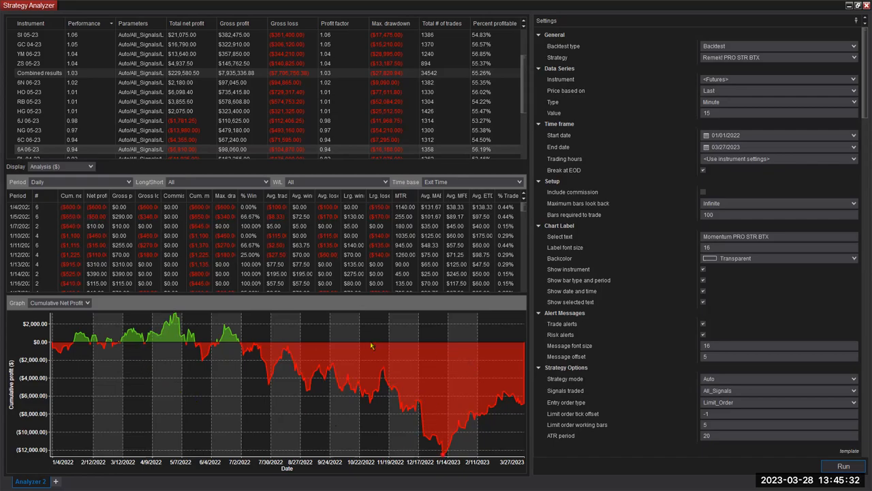
mouse_move(108, 377)
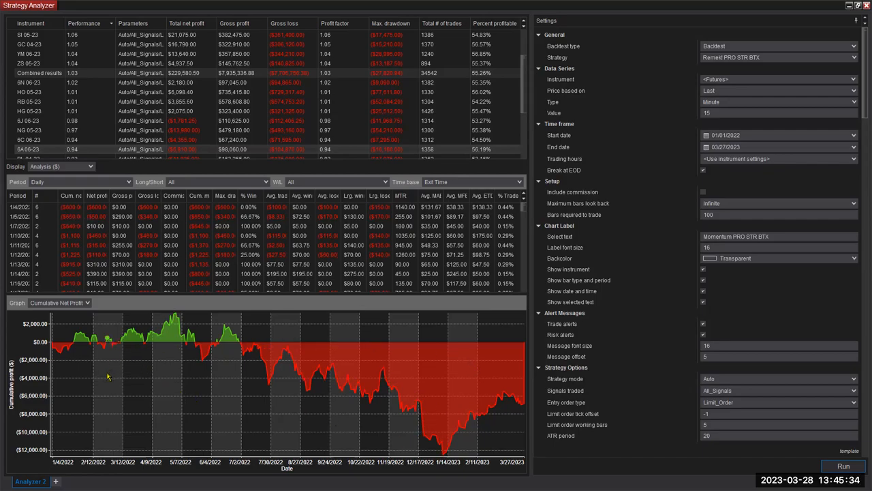
mouse_move(110, 383)
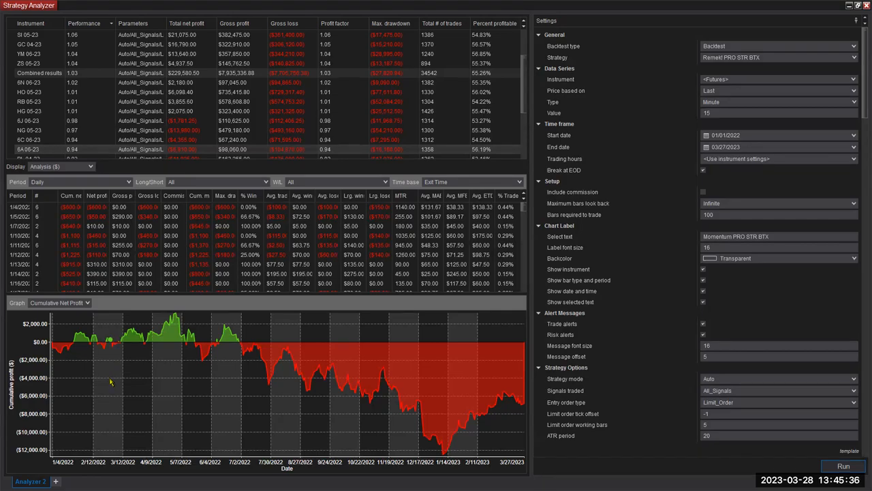
mouse_move(113, 394)
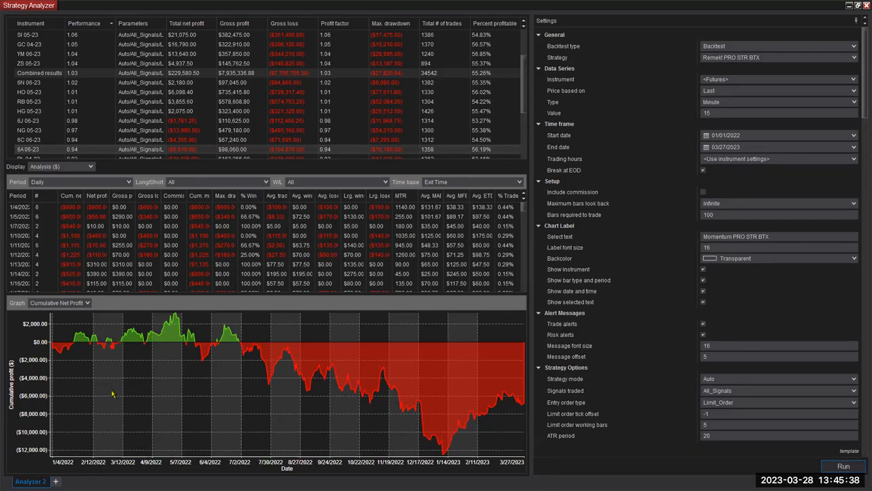
mouse_move(136, 386)
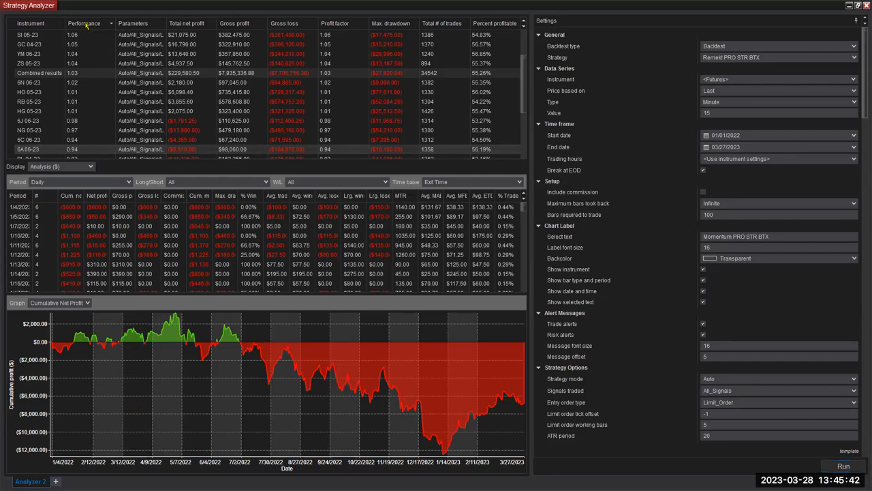
Sort the instrument results by Performance so NQ 06-23 ranks first.
left_click(86, 23)
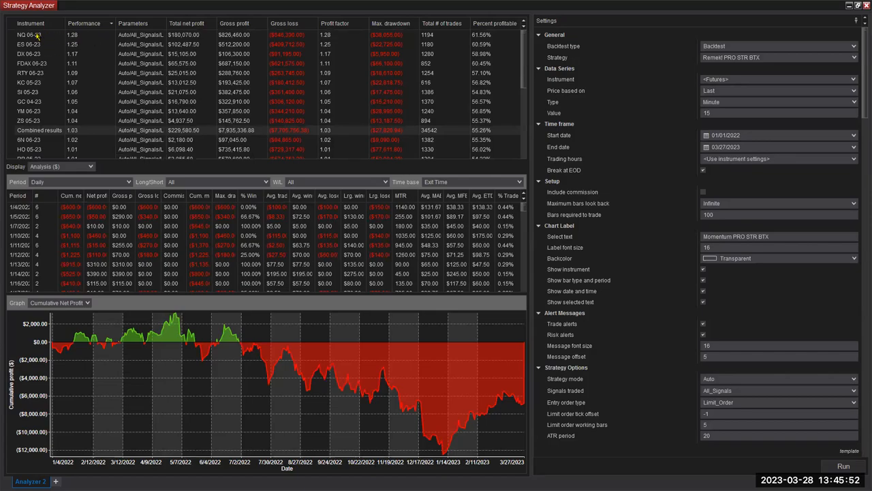
mouse_move(83, 34)
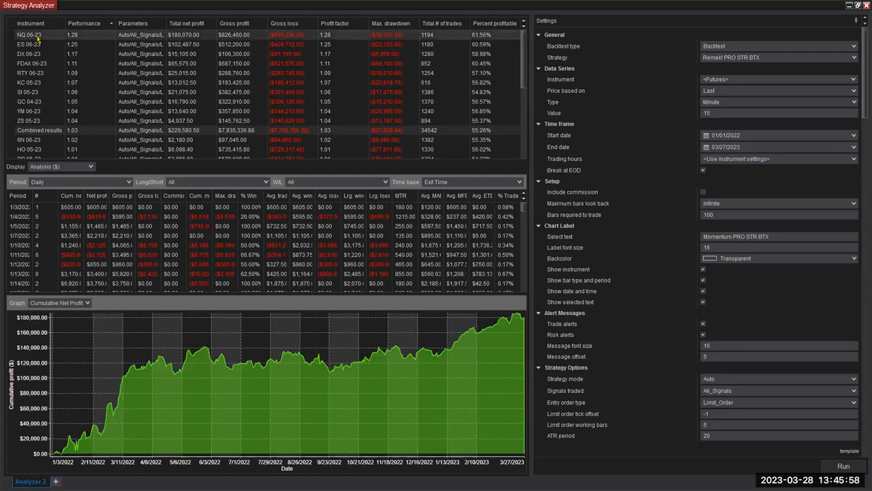
mouse_move(241, 437)
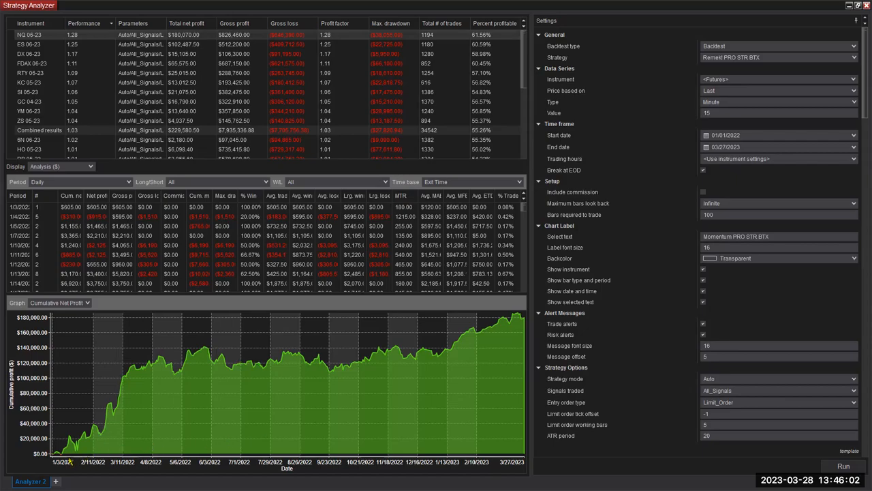
mouse_move(65, 453)
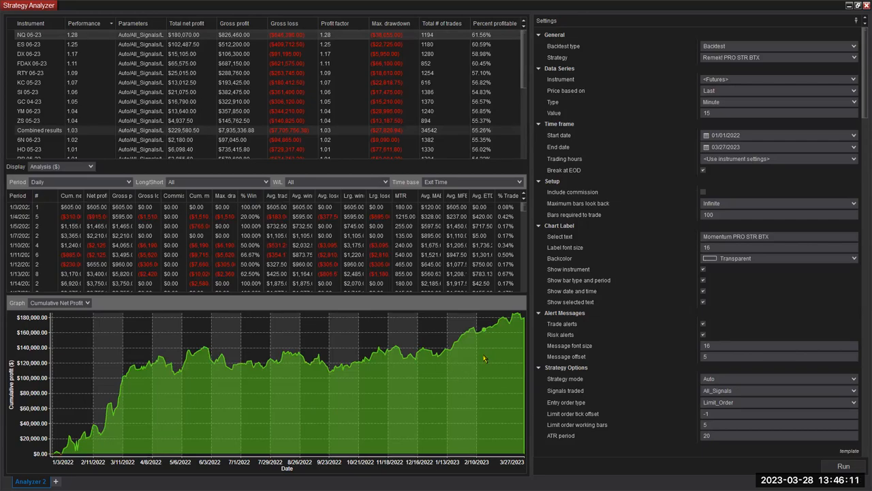
mouse_move(283, 306)
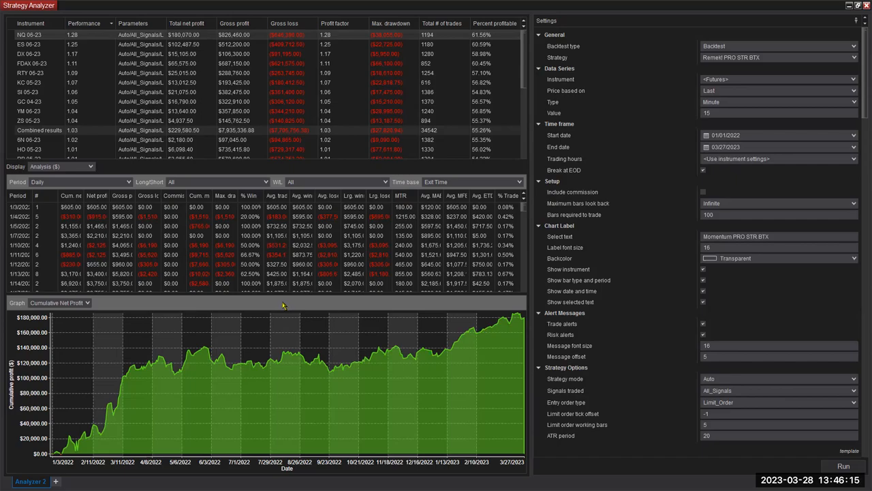
mouse_move(290, 307)
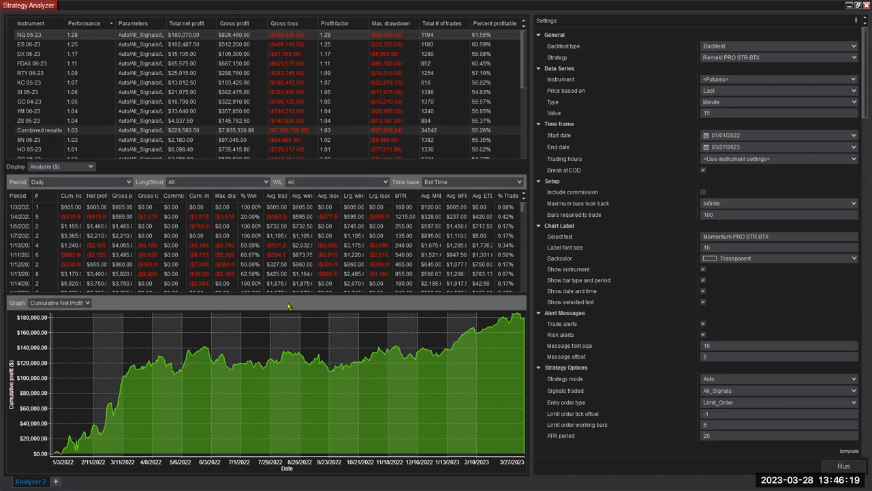
mouse_move(313, 331)
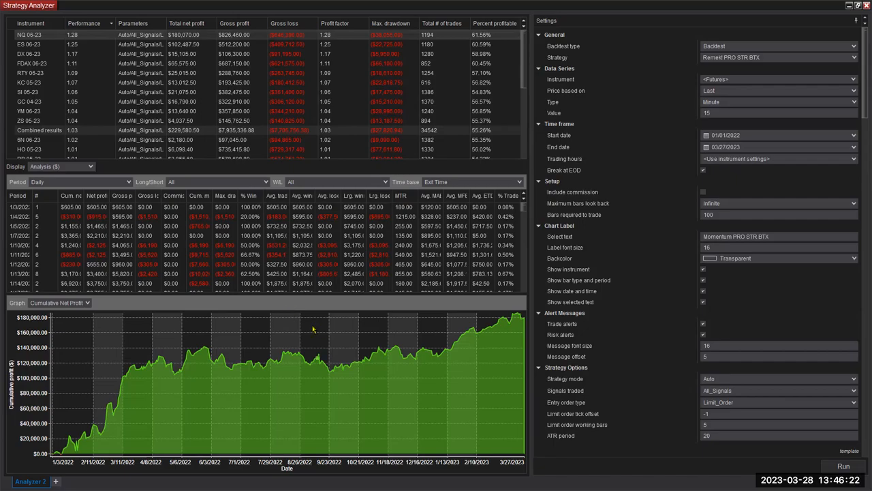
mouse_move(288, 311)
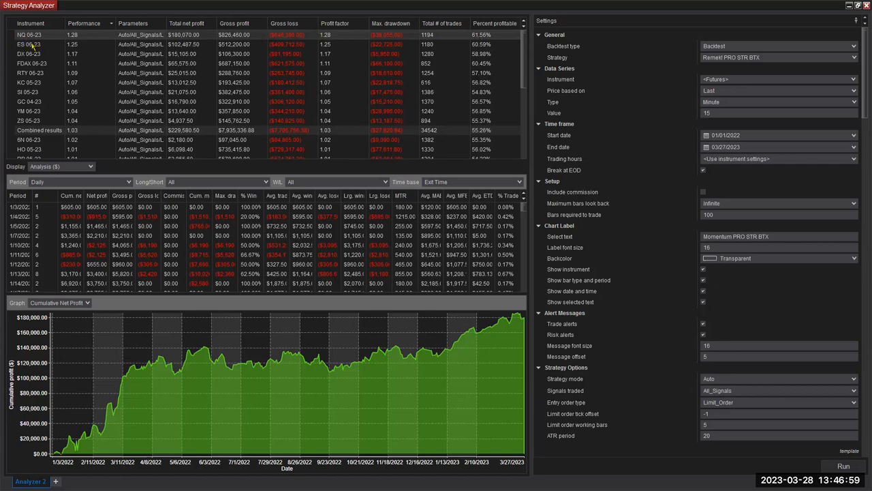
Display ES 06-23's daily breakdown and equity curve.
left_click(29, 44)
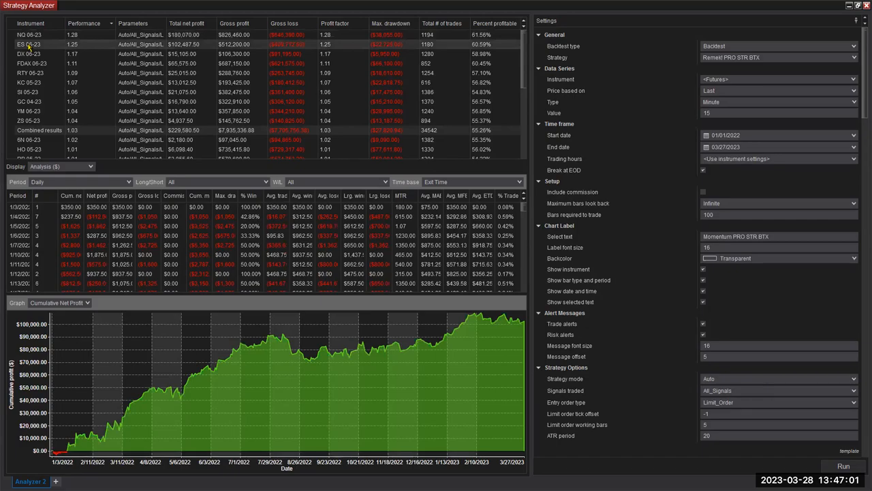
mouse_move(49, 45)
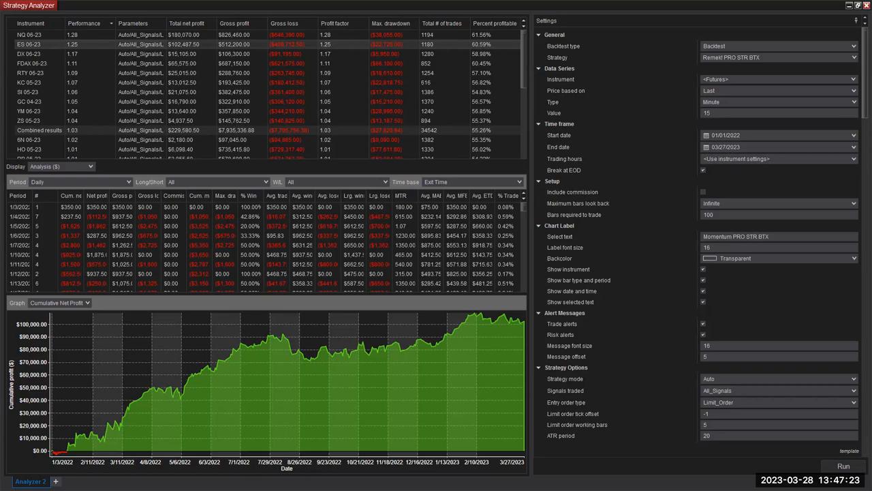
mouse_move(261, 421)
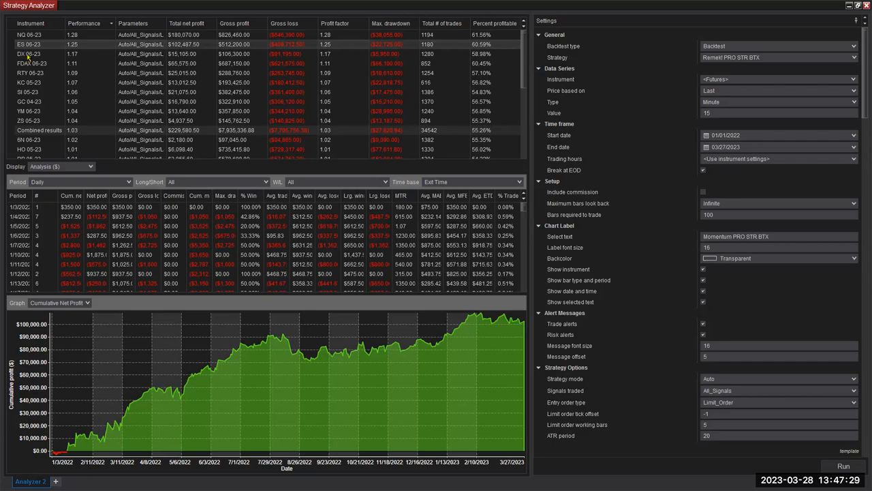
Display DX 06-23's daily breakdown and equity curve.
left_click(29, 53)
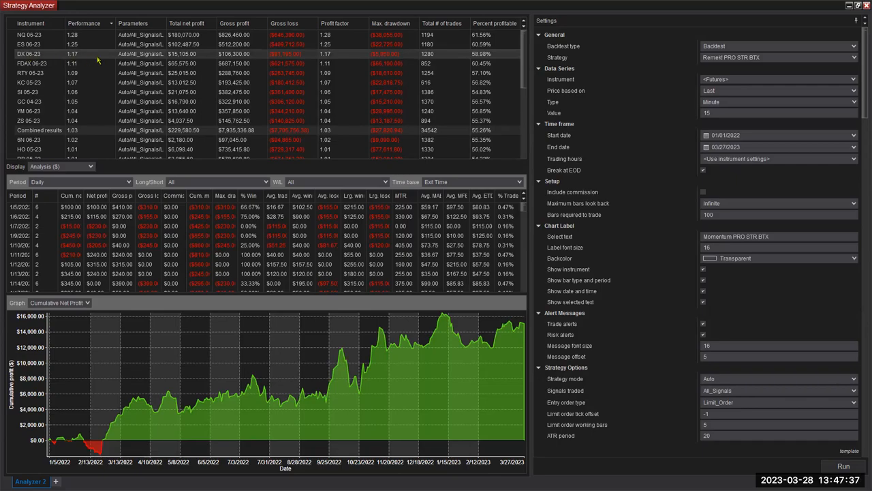
mouse_move(34, 64)
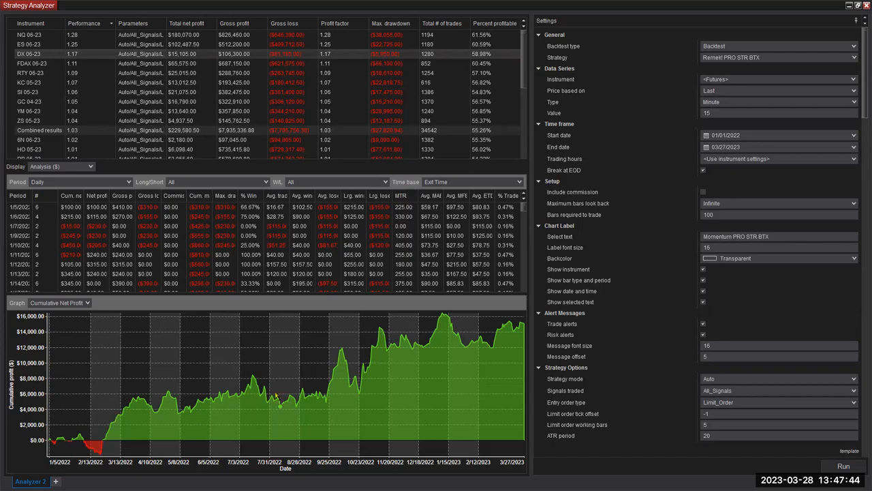
mouse_move(119, 166)
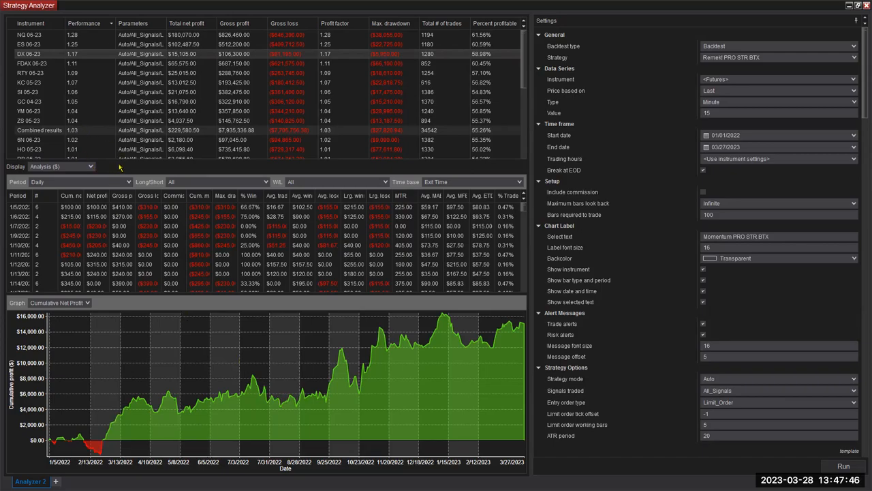
mouse_move(332, 110)
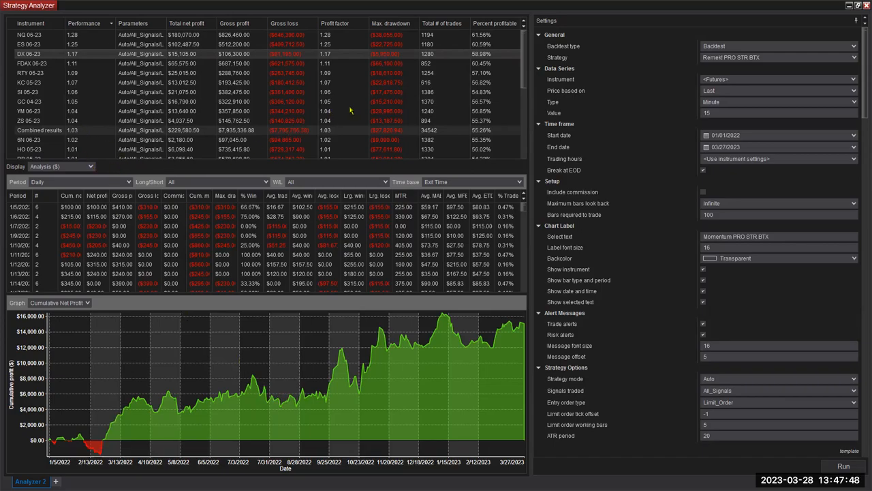
mouse_move(27, 64)
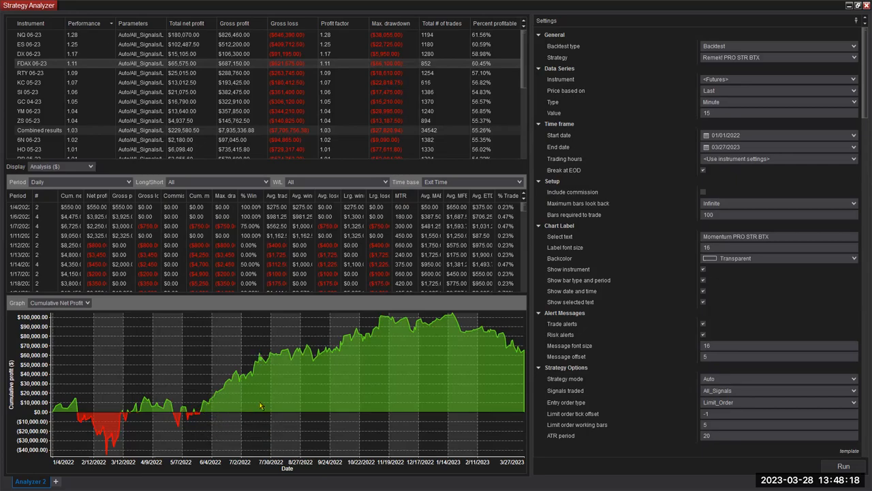
mouse_move(559, 141)
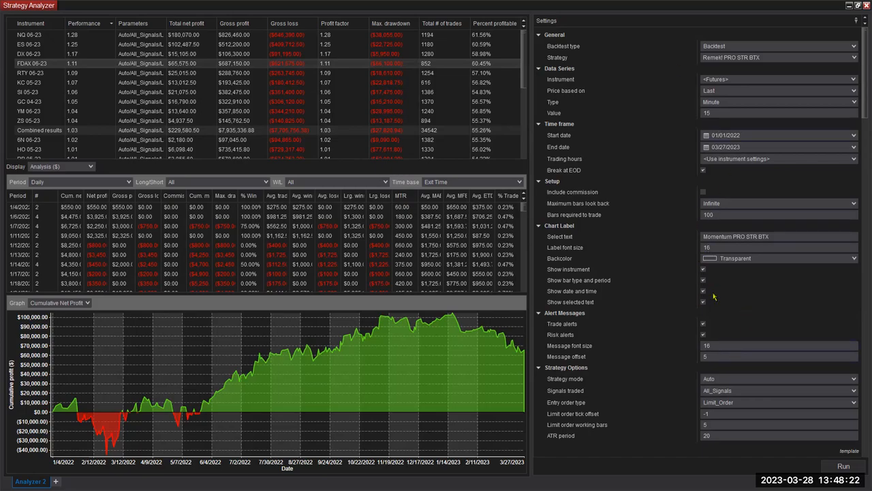
mouse_move(750, 307)
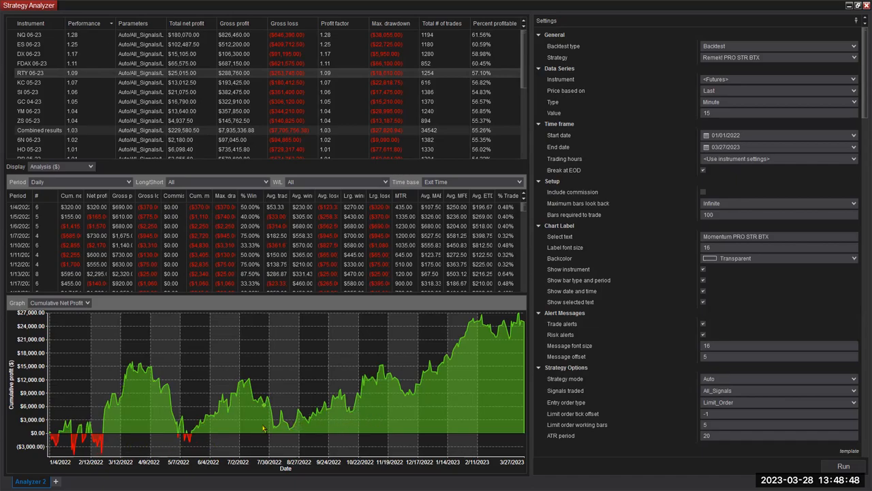
mouse_move(190, 438)
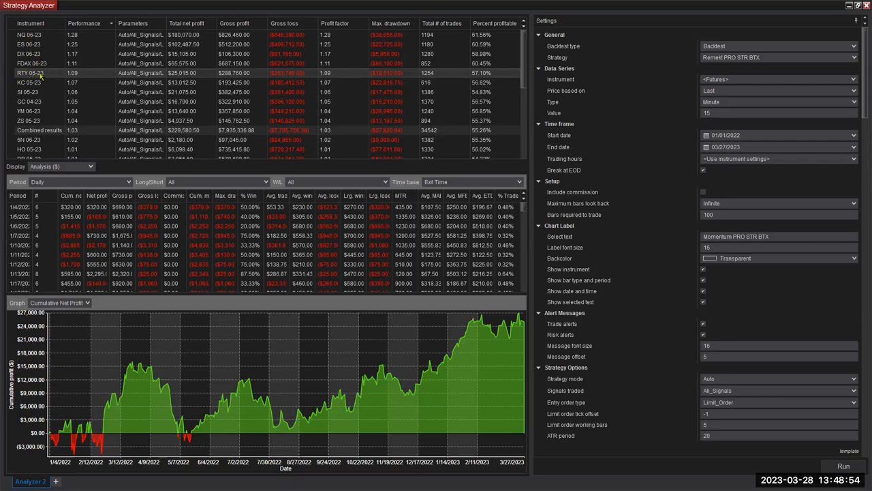
mouse_move(287, 343)
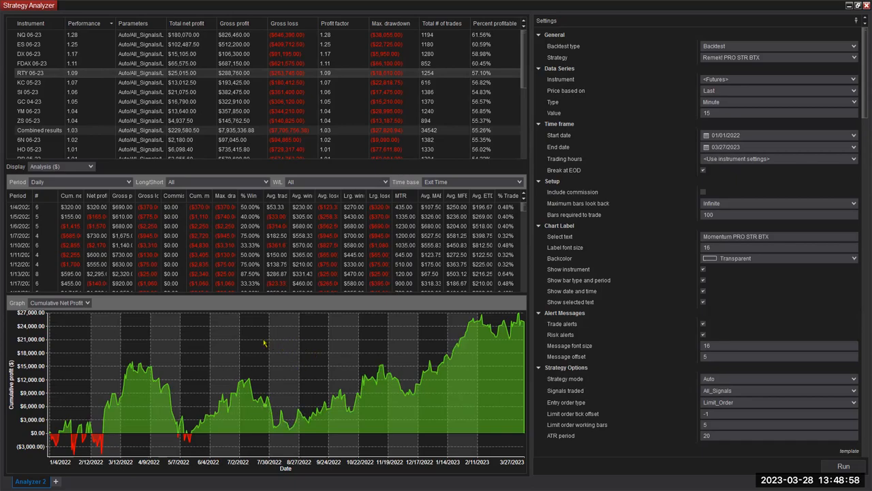
mouse_move(53, 84)
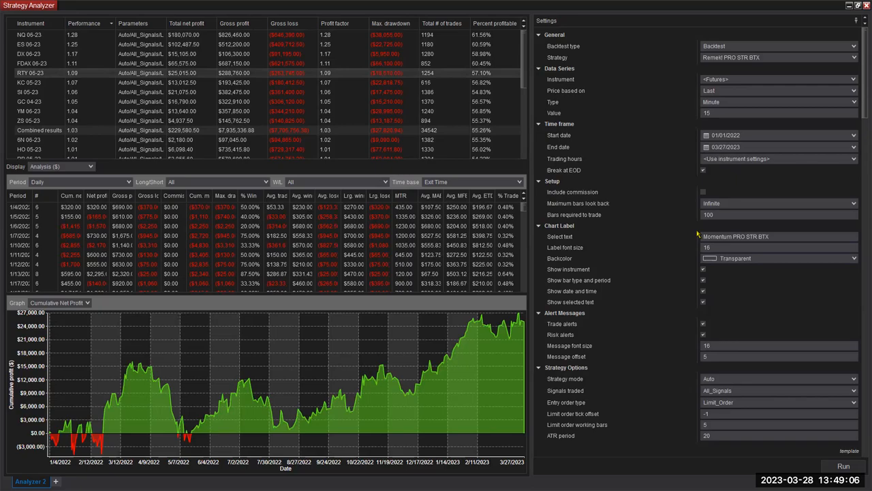
mouse_move(732, 293)
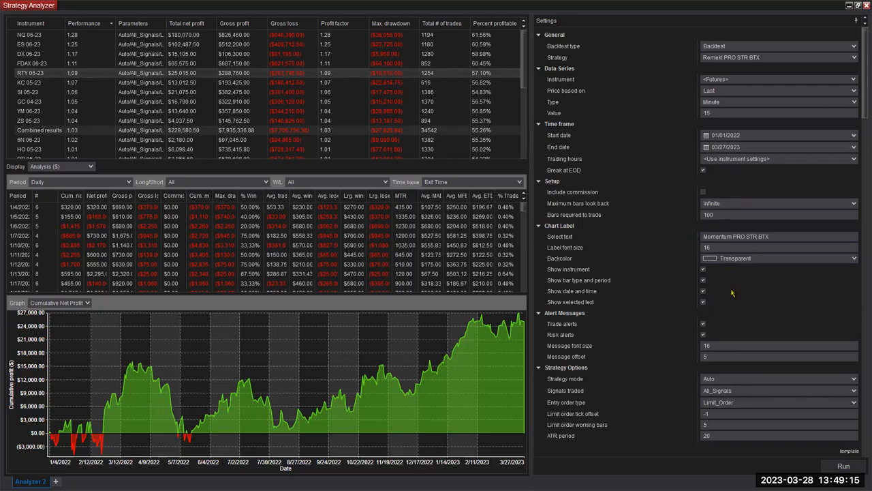
mouse_move(736, 301)
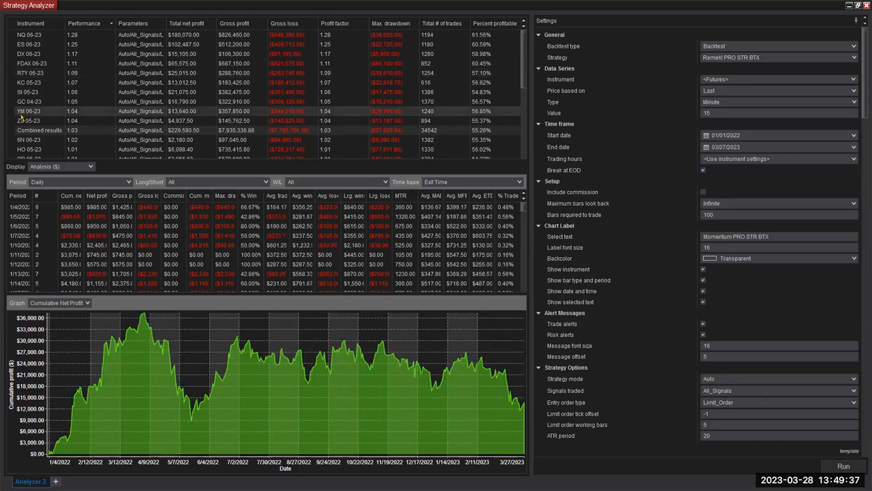
mouse_move(392, 440)
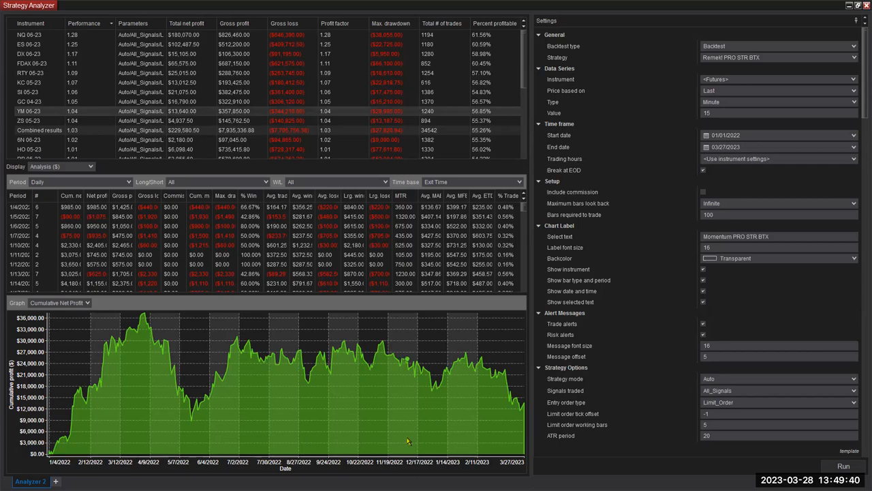
mouse_move(416, 439)
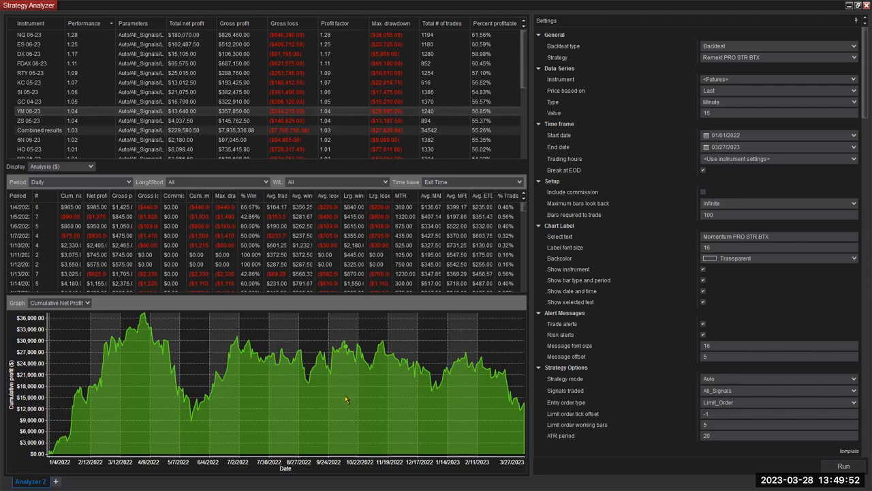
mouse_move(343, 402)
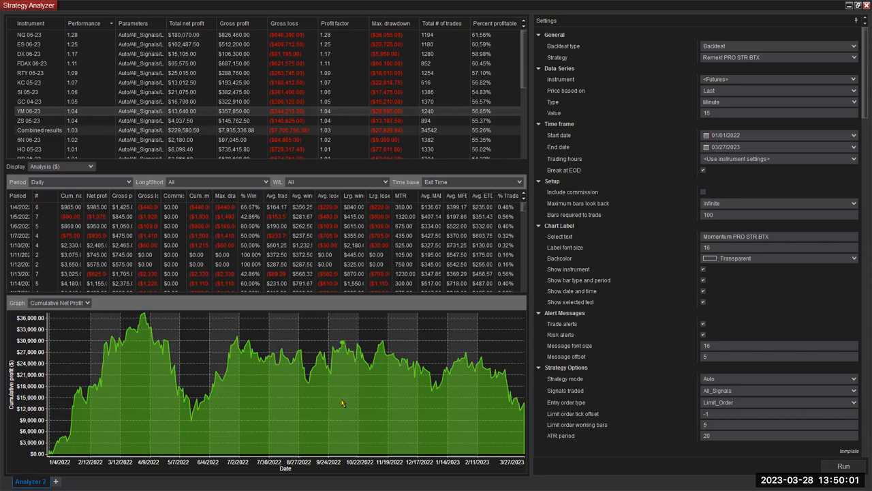
mouse_move(43, 37)
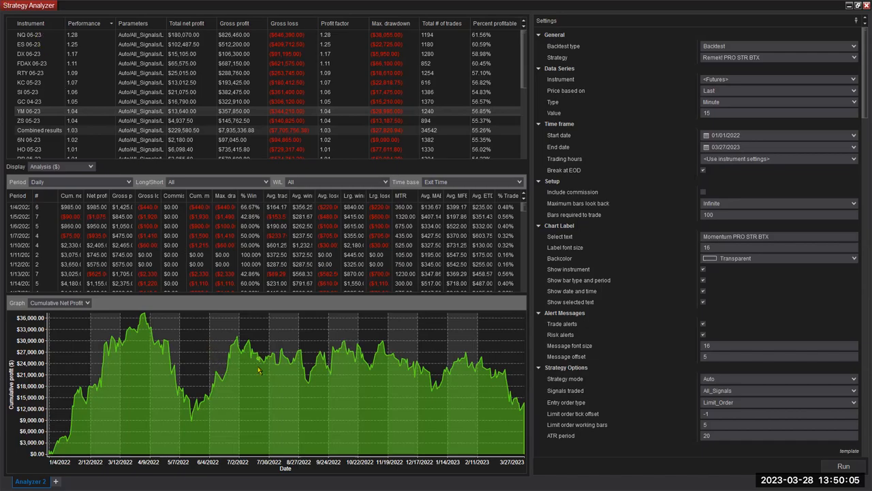
mouse_move(326, 408)
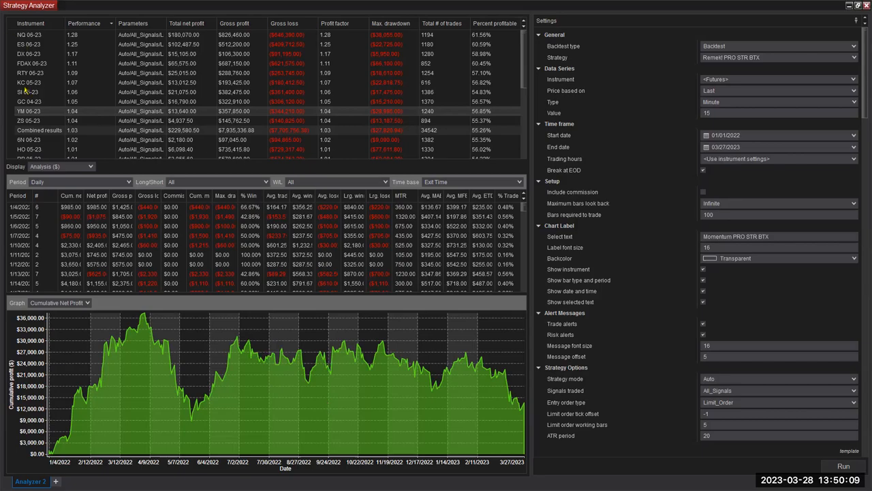
mouse_move(37, 139)
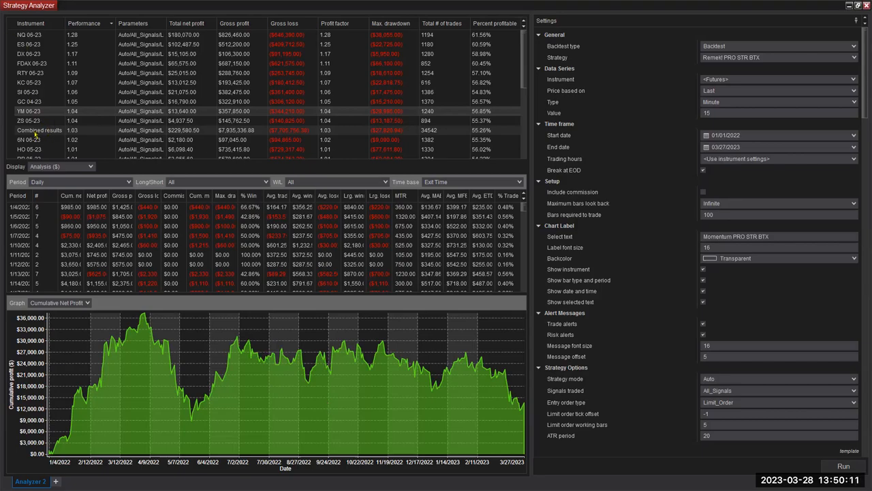
Show the Combined results summary: $229,580.50 net profit over 34,542 trades.
left_click(62, 166)
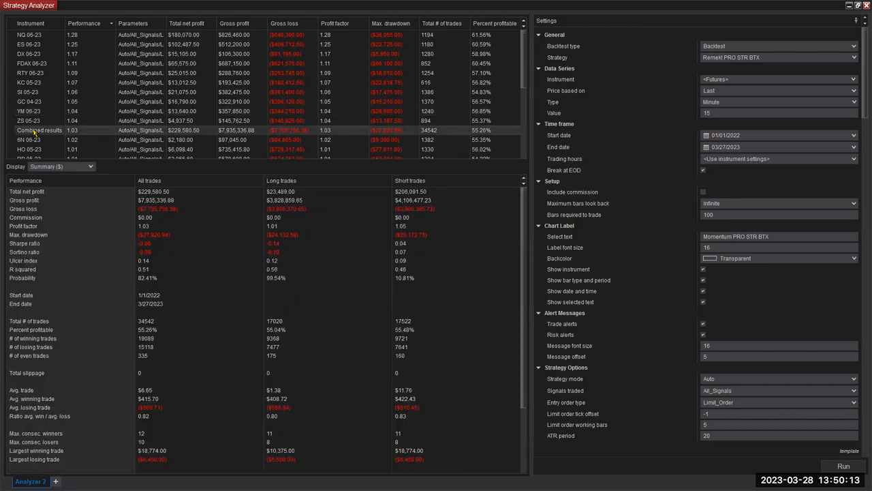
mouse_move(148, 140)
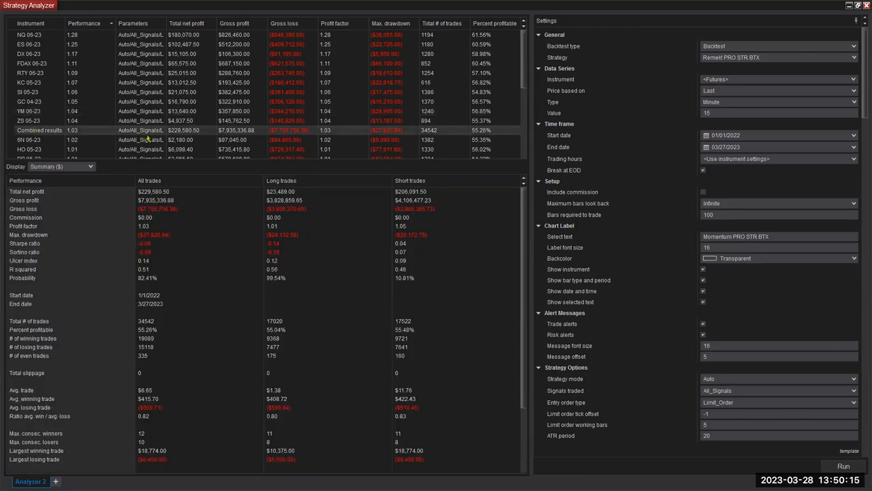
mouse_move(79, 130)
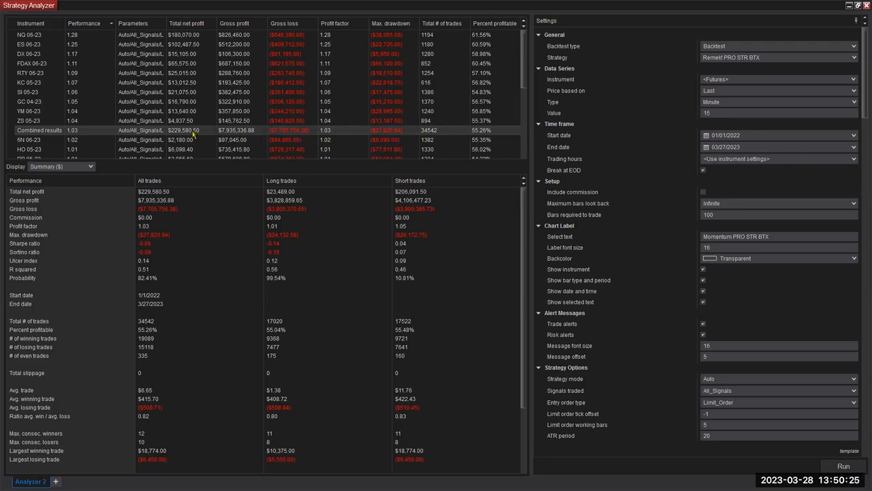
mouse_move(177, 130)
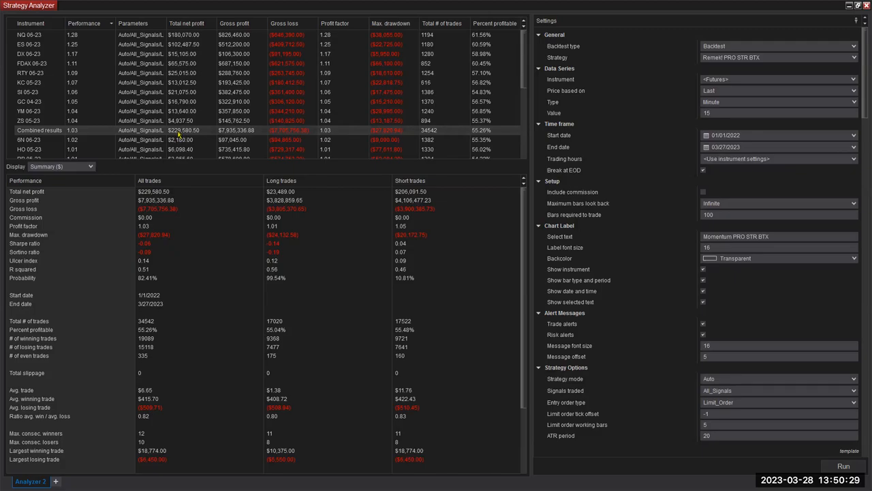
mouse_move(68, 134)
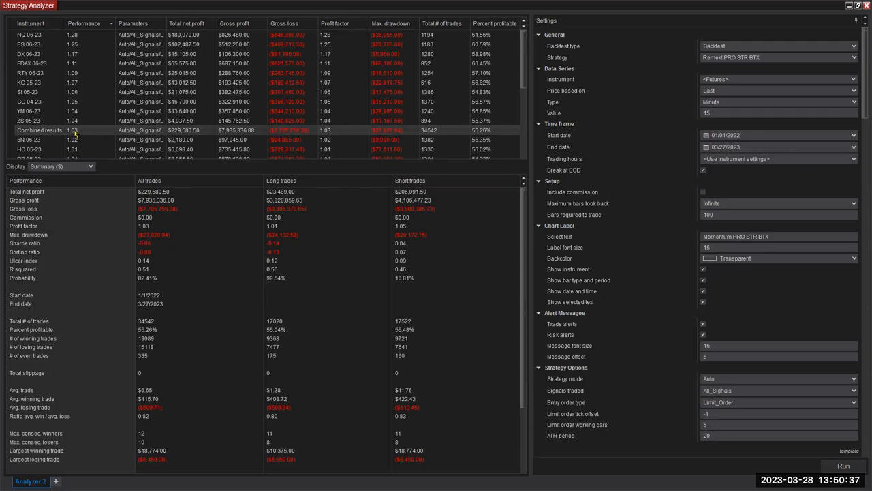
scroll("down", 3)
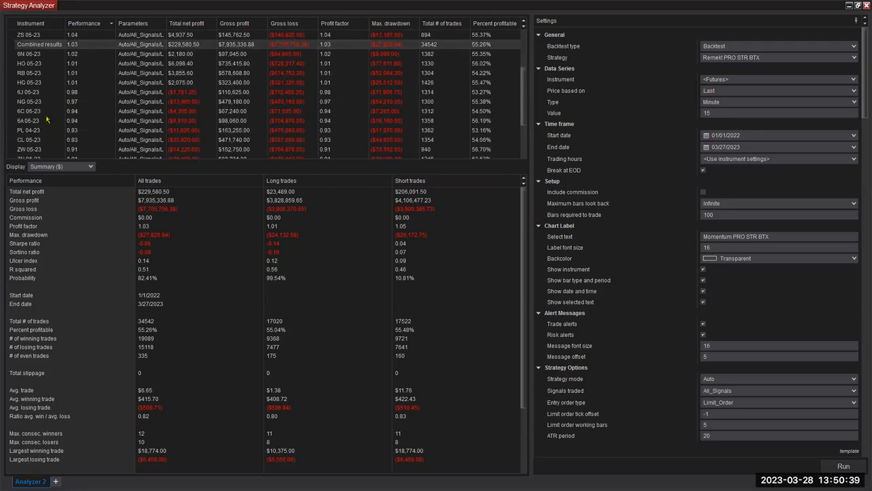
Review NQ 06-23's summary, then ES 06-23's daily analysis and cumulative profit curve.
scroll("down", 3)
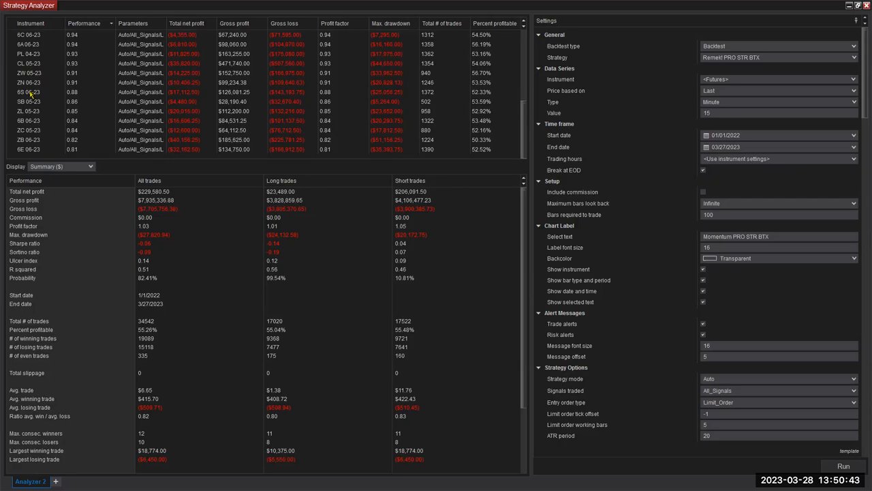
mouse_move(31, 131)
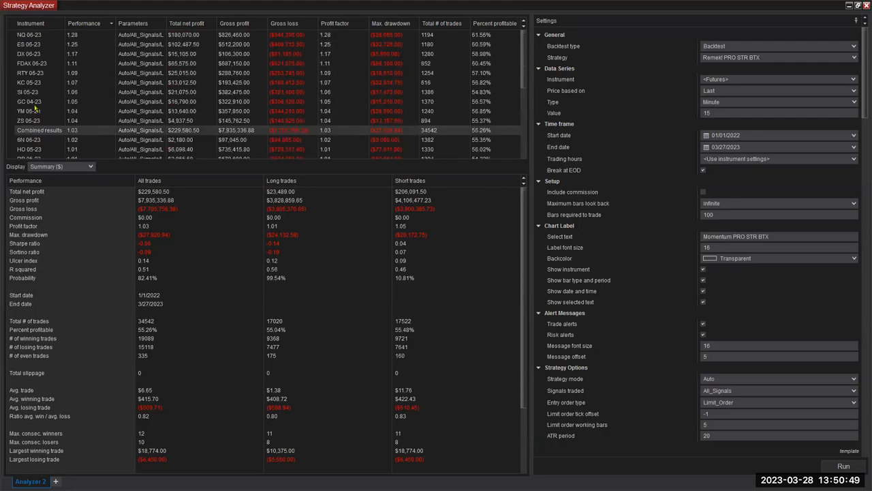
mouse_move(27, 47)
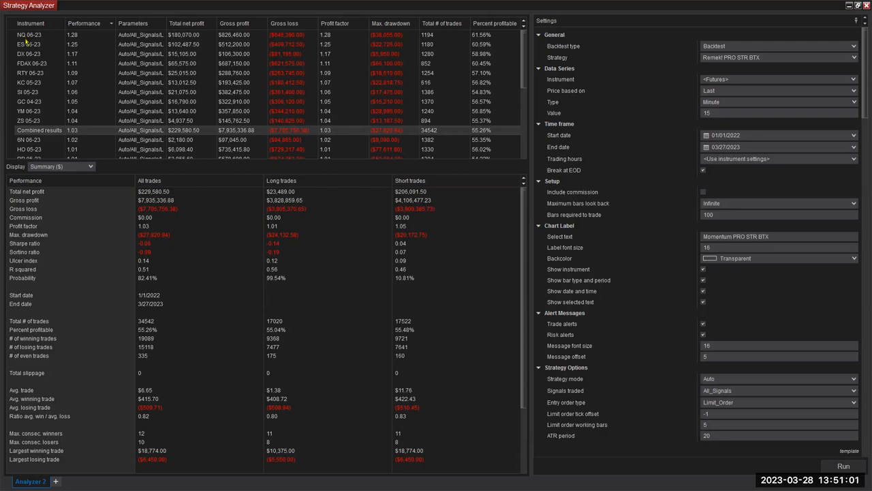
left_click(30, 35)
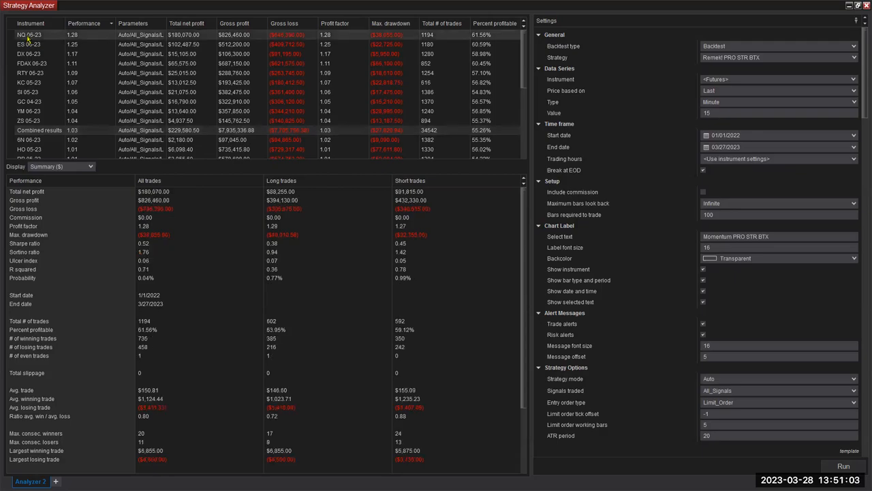
left_click(87, 166)
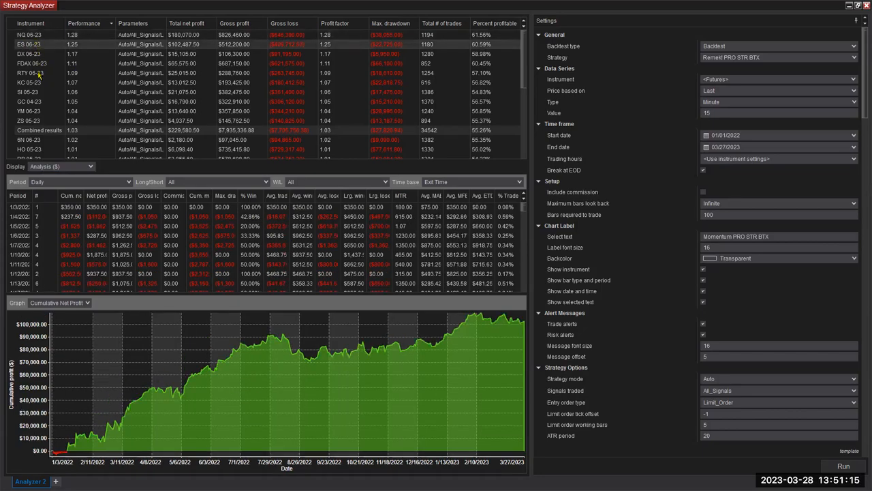
left_click(31, 84)
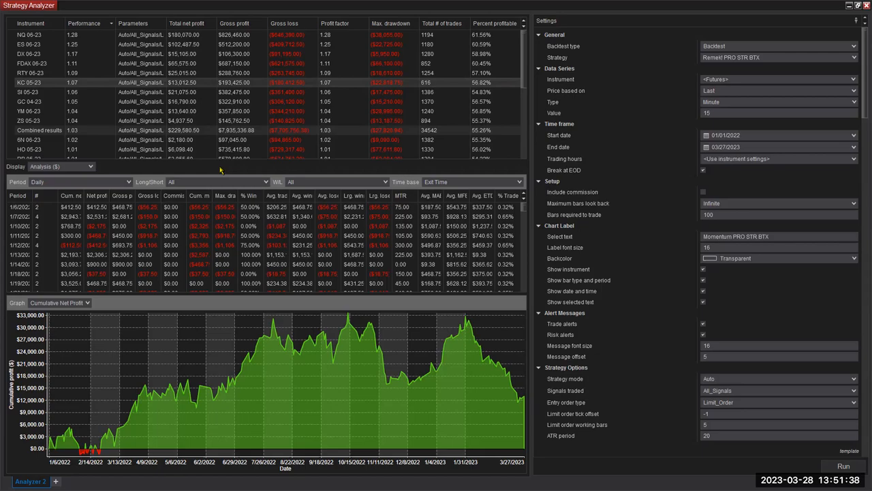
mouse_move(246, 172)
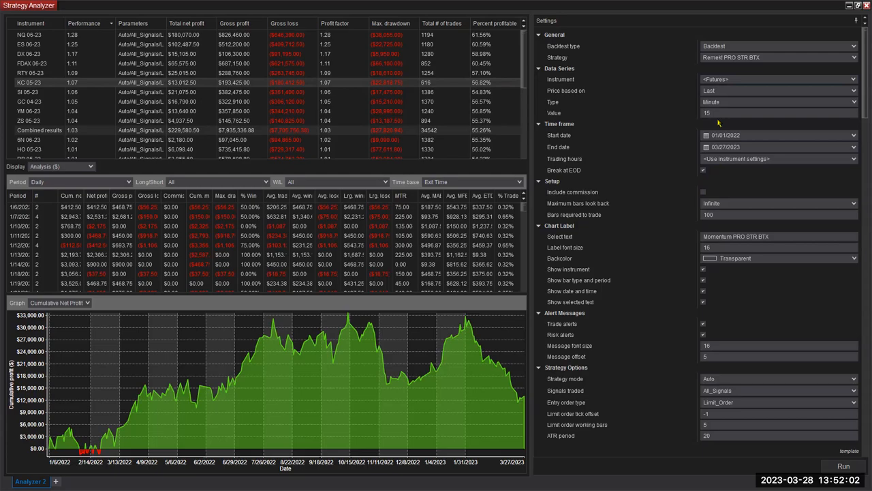
mouse_move(224, 165)
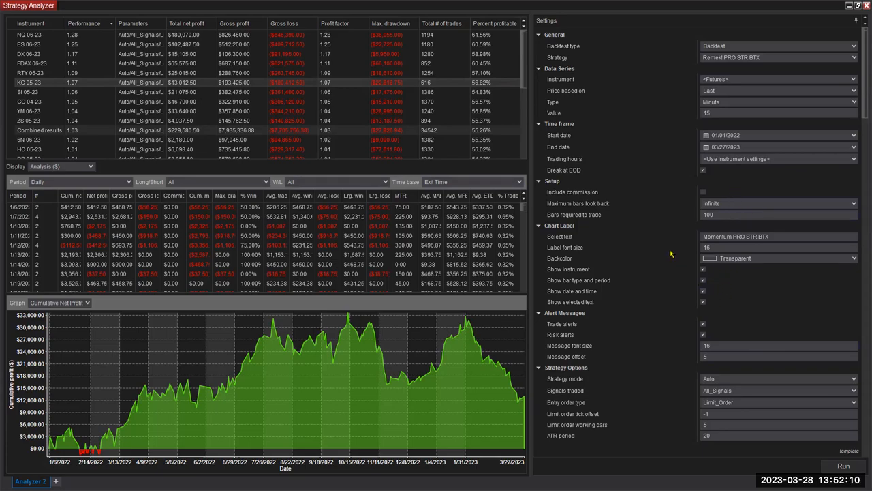
mouse_move(677, 248)
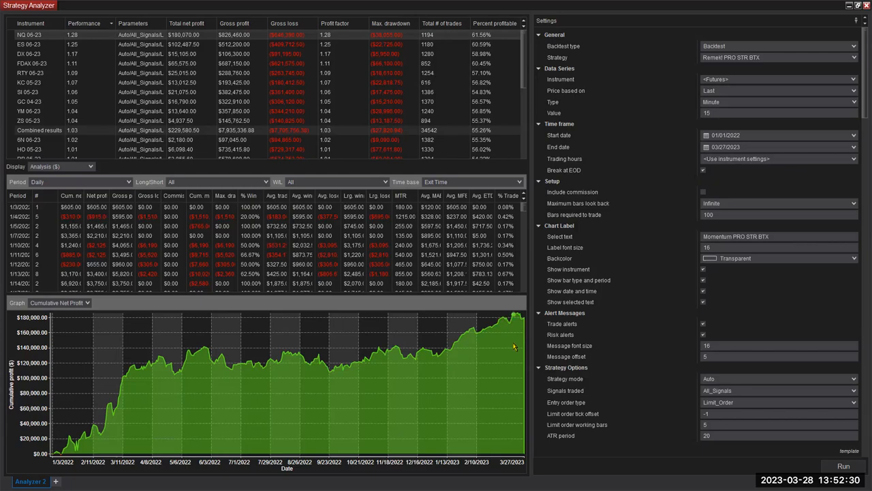
mouse_move(519, 340)
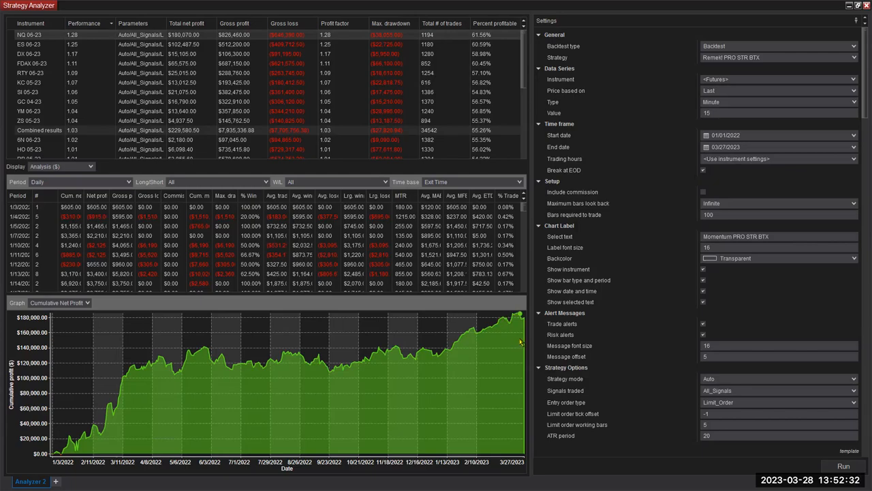
mouse_move(437, 311)
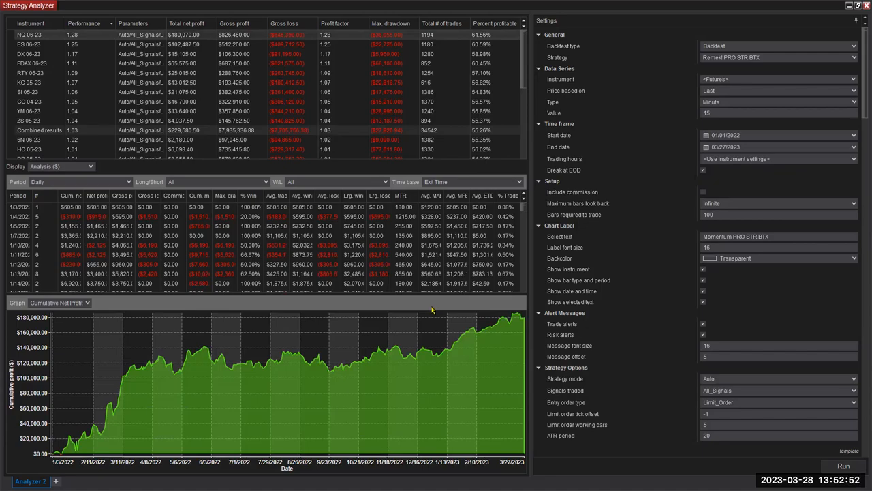
mouse_move(355, 304)
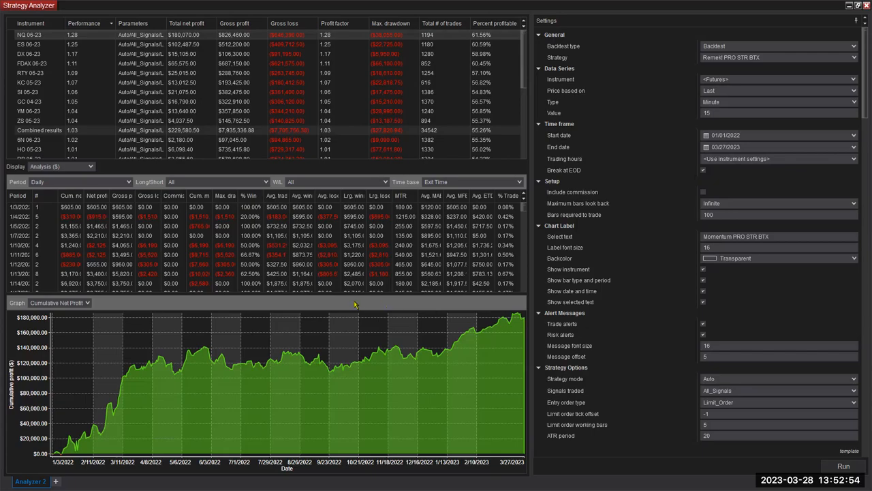